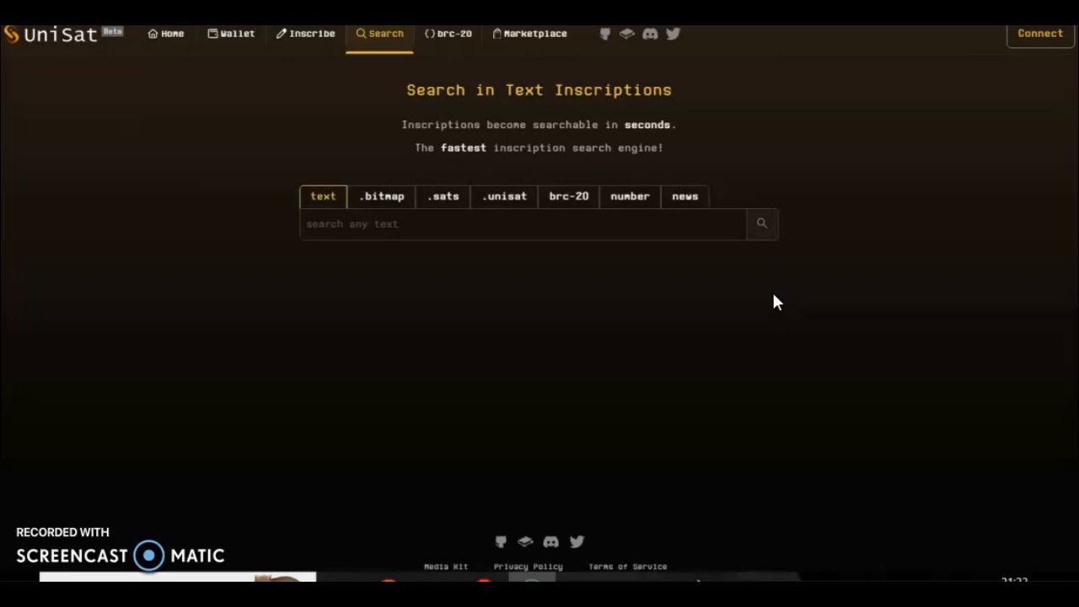
{"action": "mouse_move", "coordinate": [556, 329]}
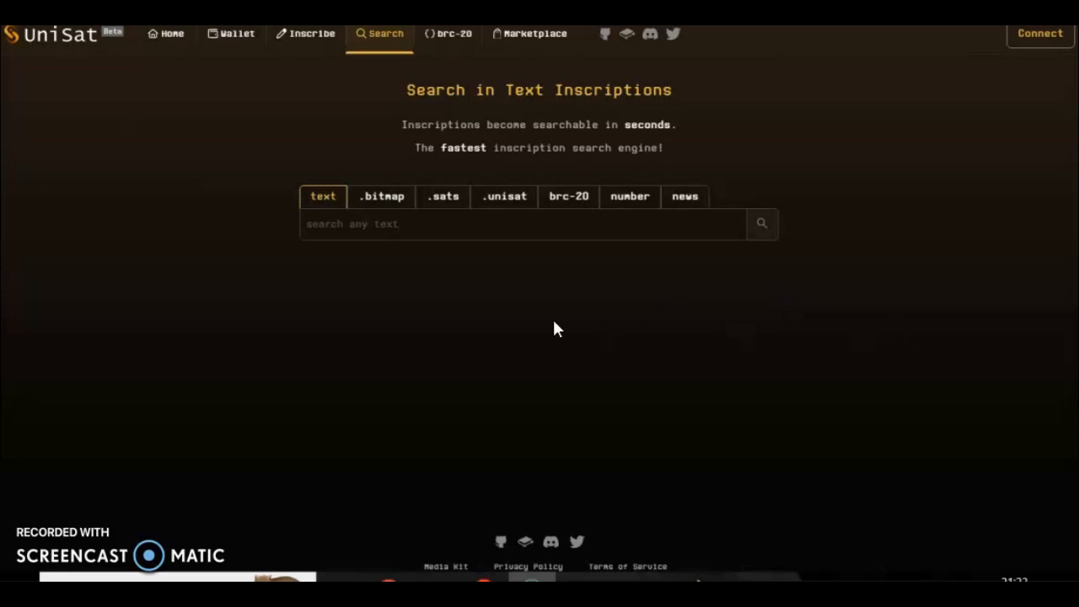
Search UniSat .sats names for 🍕pizzasat🍕, getting zero matching results
{"action": "left_click", "coordinate": [442, 196]}
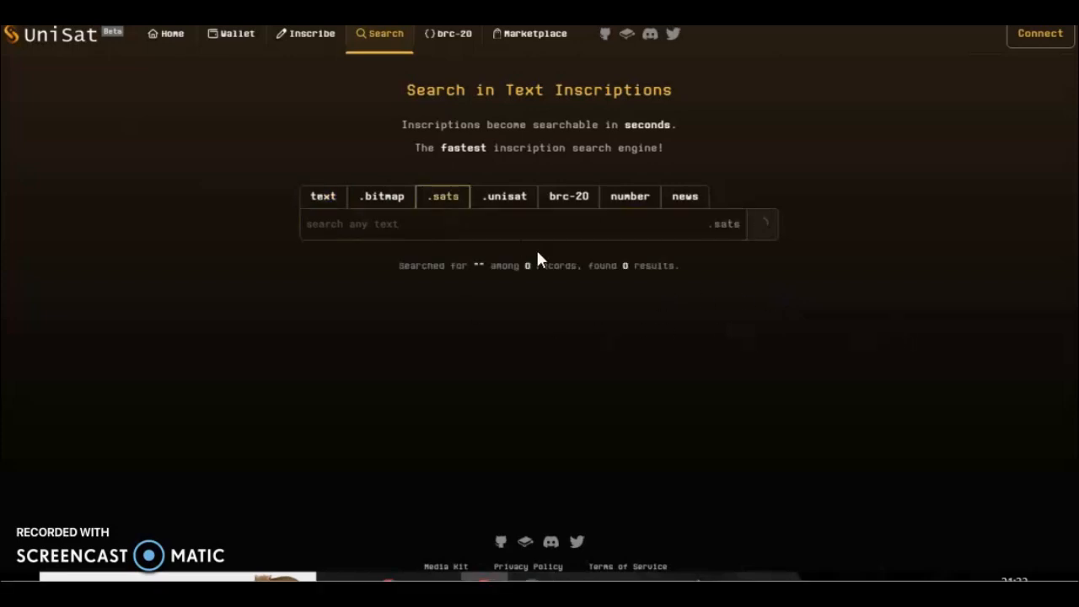
{"action": "right_click", "coordinate": [522, 222]}
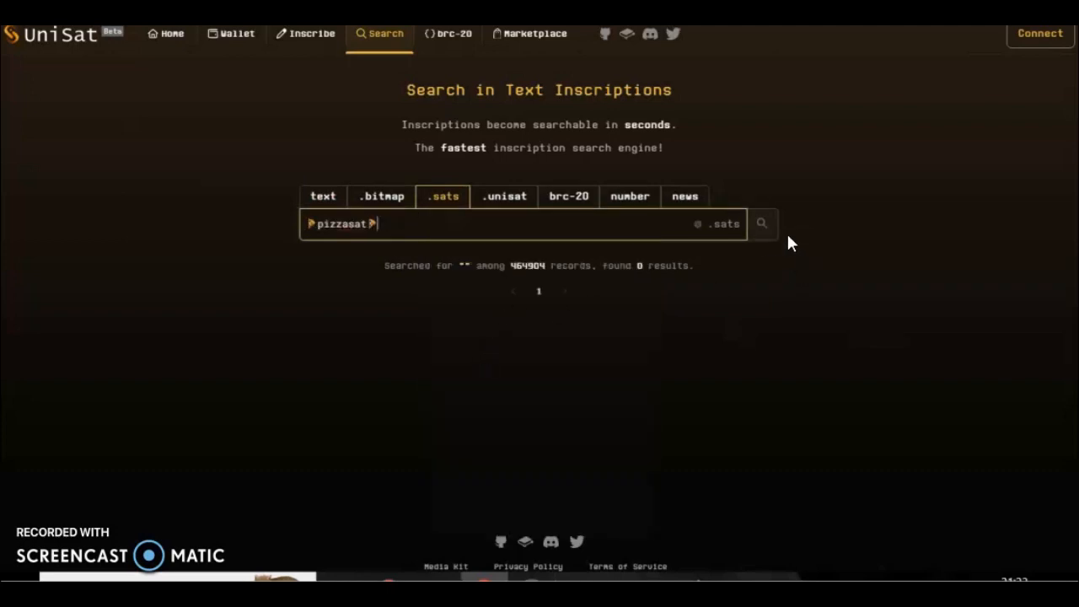
{"action": "left_click", "coordinate": [761, 222]}
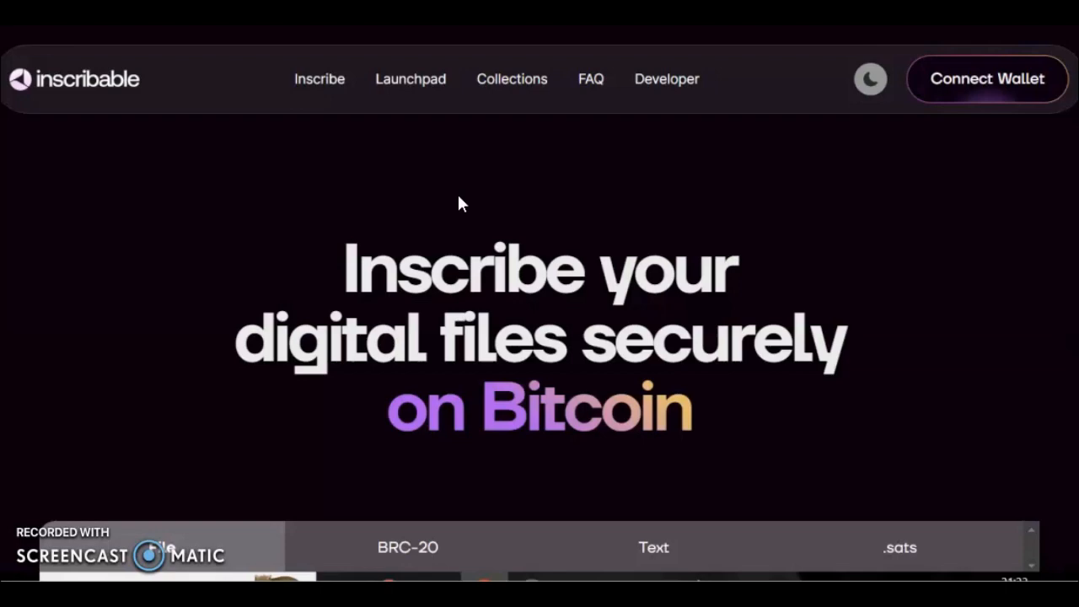
Scroll down to Inscribable's inscription form with its file-upload area
{"action": "scroll", "scroll_direction": "down", "scroll_amount": 3}
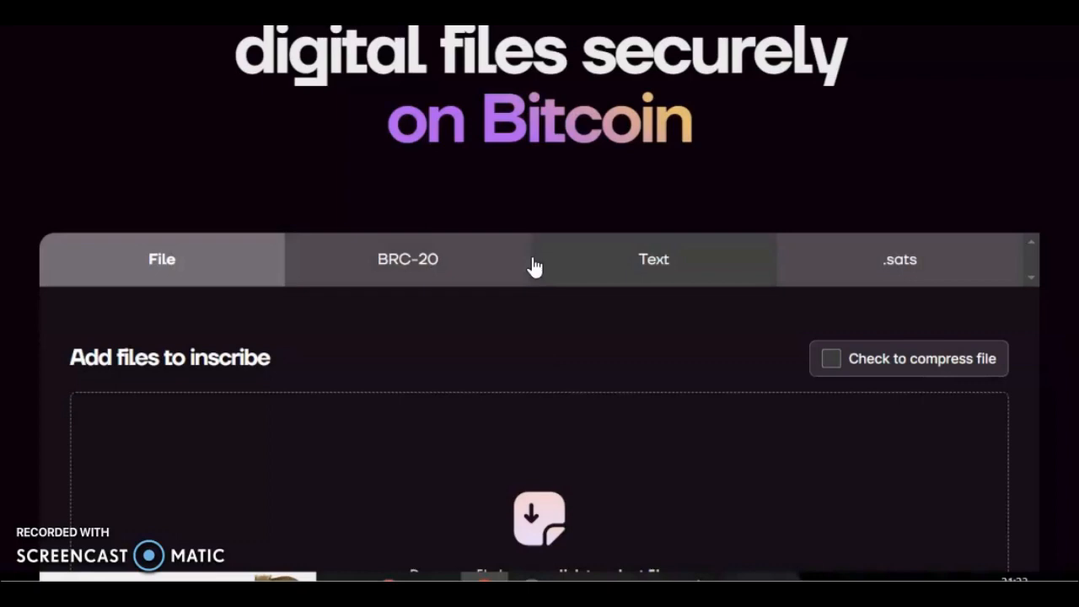
{"action": "mouse_move", "coordinate": [951, 263]}
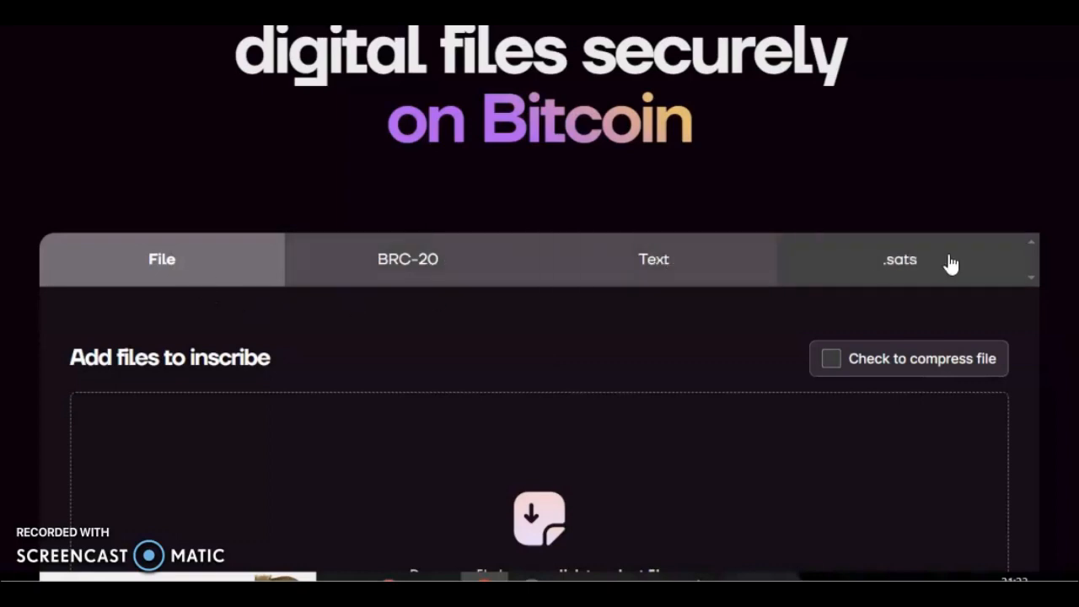
{"action": "mouse_move", "coordinate": [690, 378]}
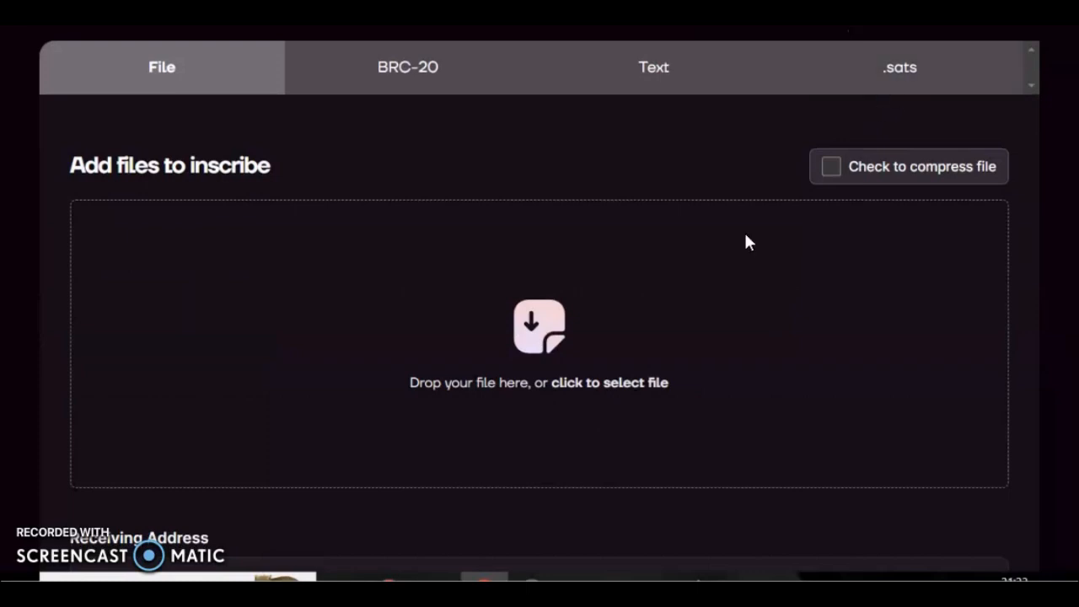
{"action": "mouse_move", "coordinate": [531, 324]}
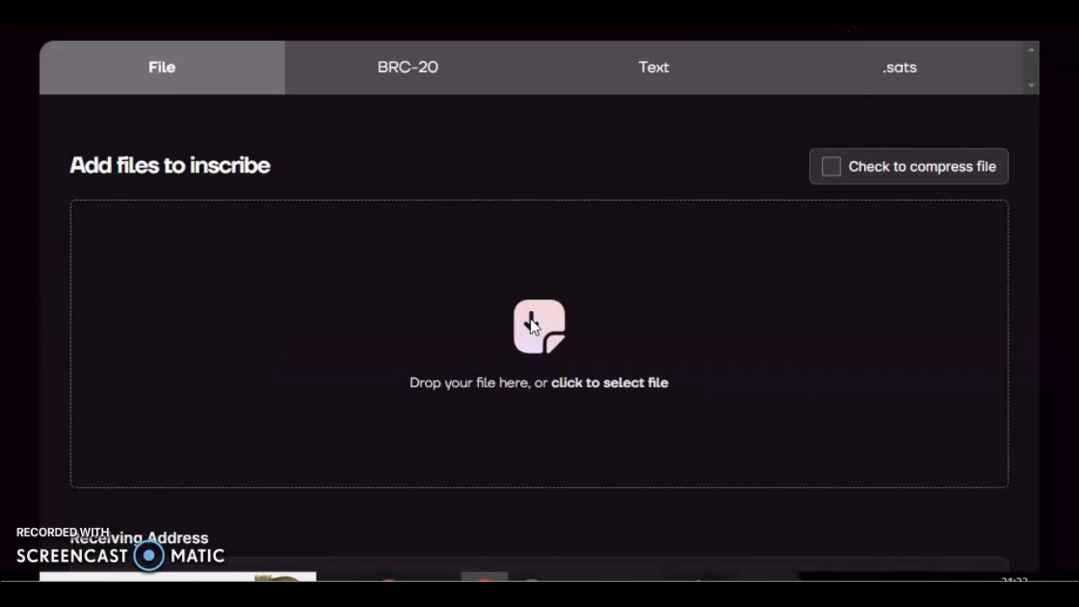
Fill the .sats form with name 🍕pizzasat🍕 and receiving address bc1pav7q…yytr0
{"action": "left_click", "coordinate": [900, 67]}
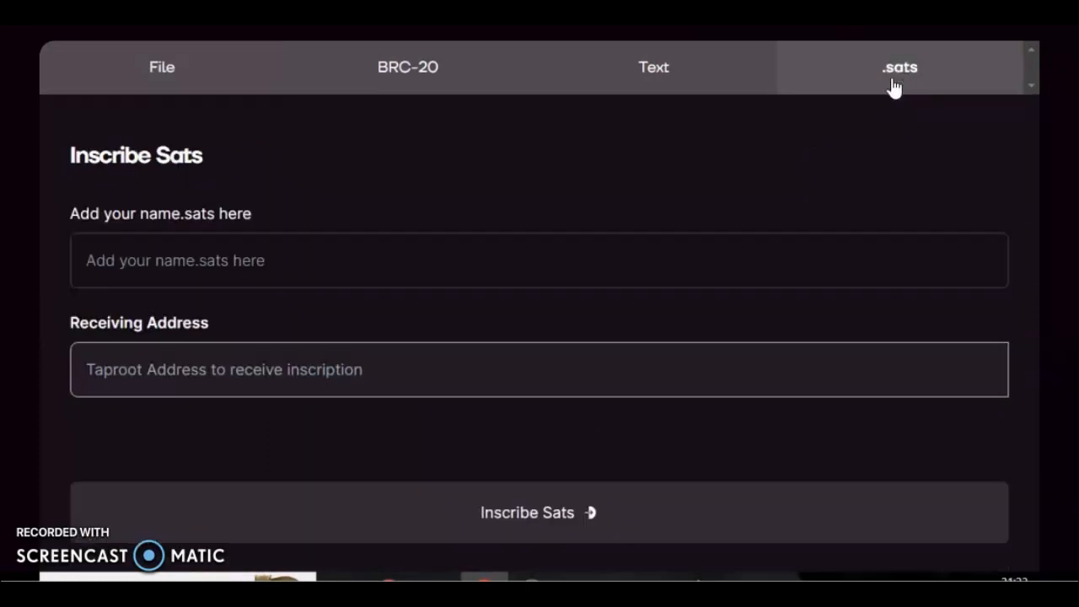
{"action": "scroll", "scroll_direction": "down", "scroll_amount": 3}
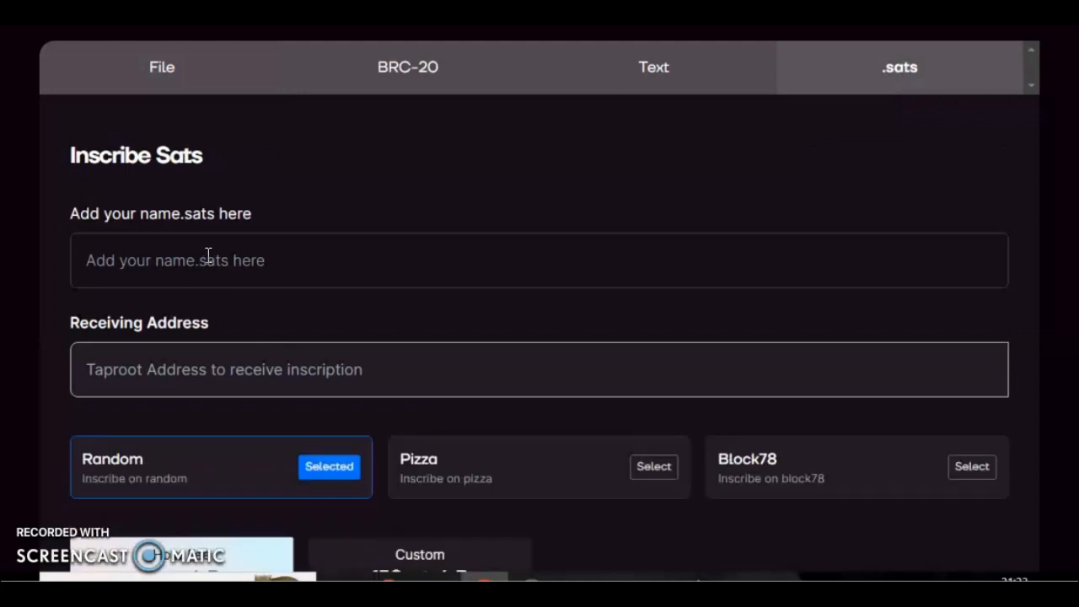
{"action": "type", "text": "🍕pizzasat🍕"}
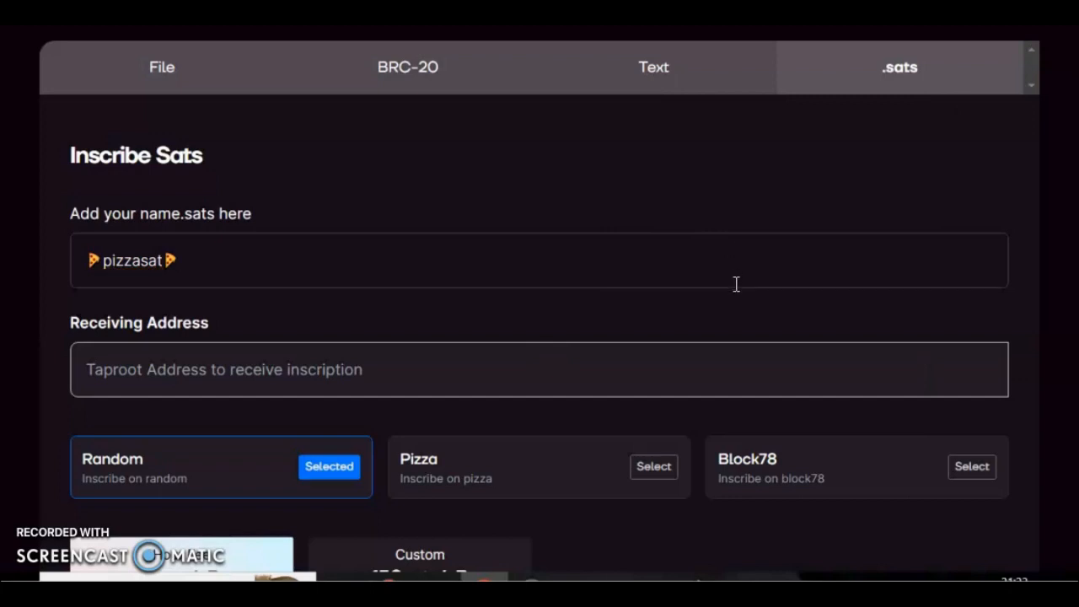
{"action": "type", "text": "bc1pav7qykawye0xmxa72d3thg7pgmdqq0qegyr5kthjfk49lv80d7lqgyytr0"}
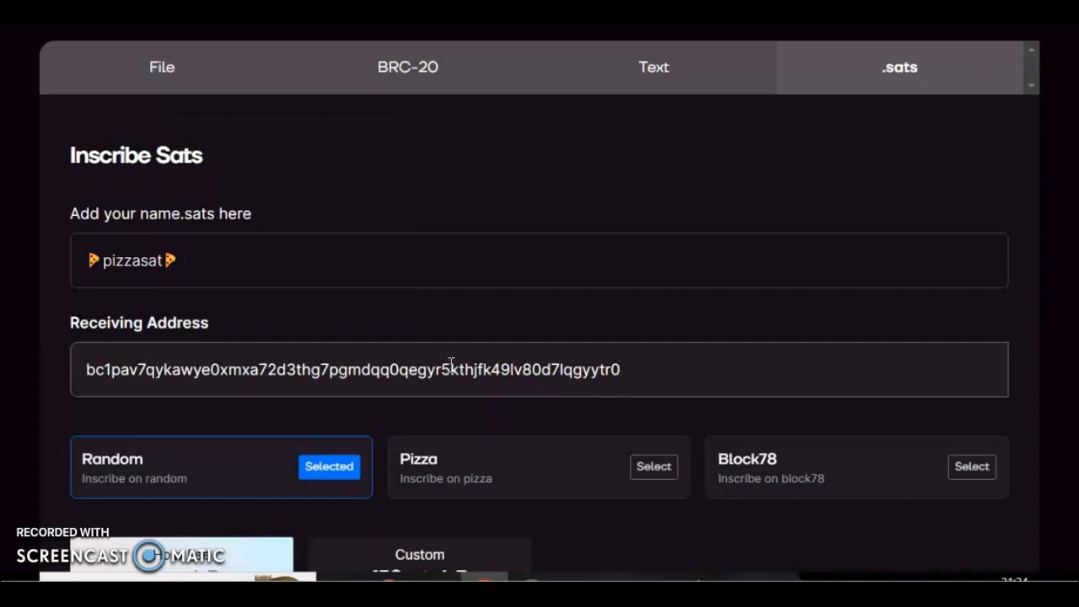
{"action": "mouse_move", "coordinate": [361, 374]}
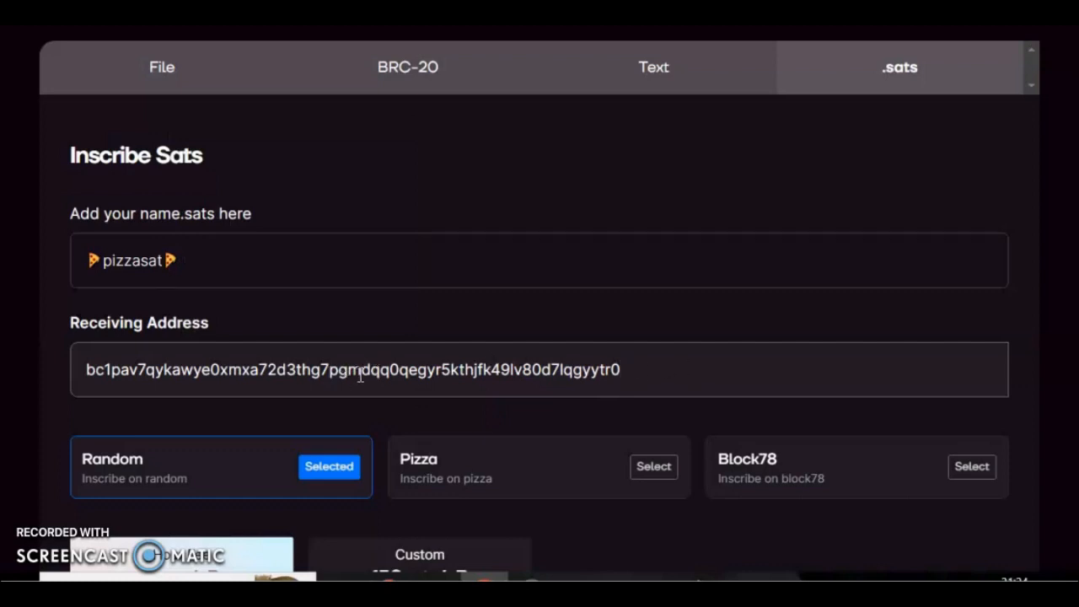
{"action": "mouse_move", "coordinate": [118, 379]}
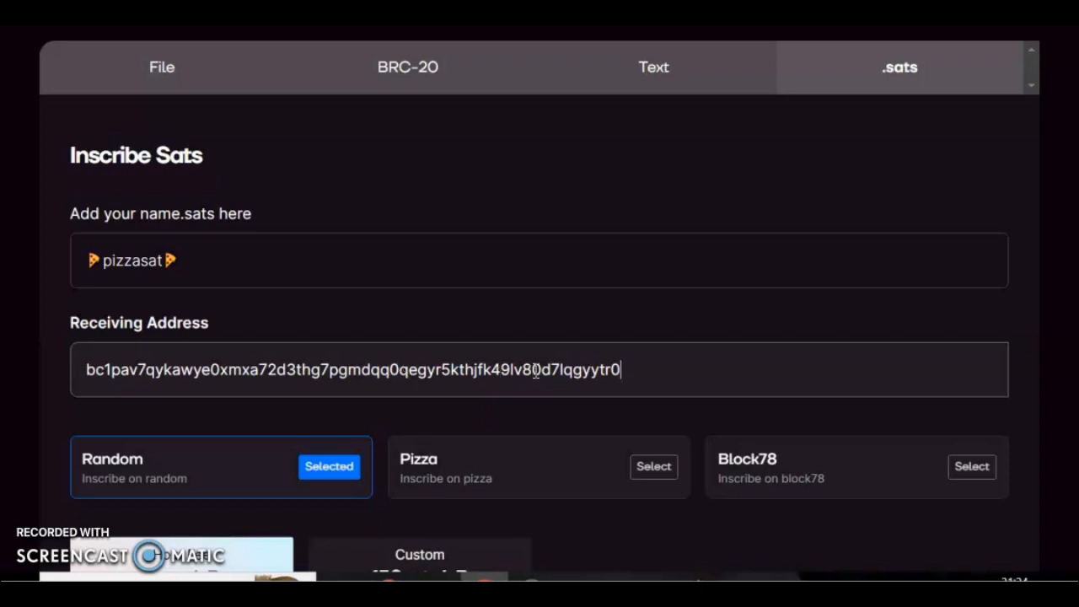
{"action": "mouse_move", "coordinate": [779, 422]}
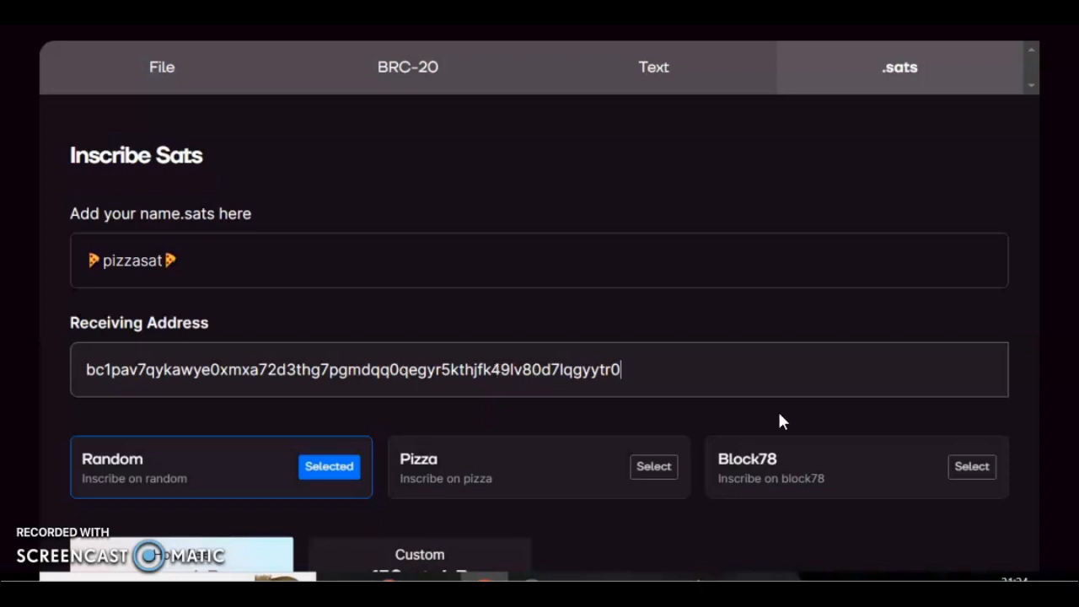
Choose the Pizza sat option so the name is inscribed on a pizza sat
{"action": "scroll", "scroll_direction": "down", "scroll_amount": 3}
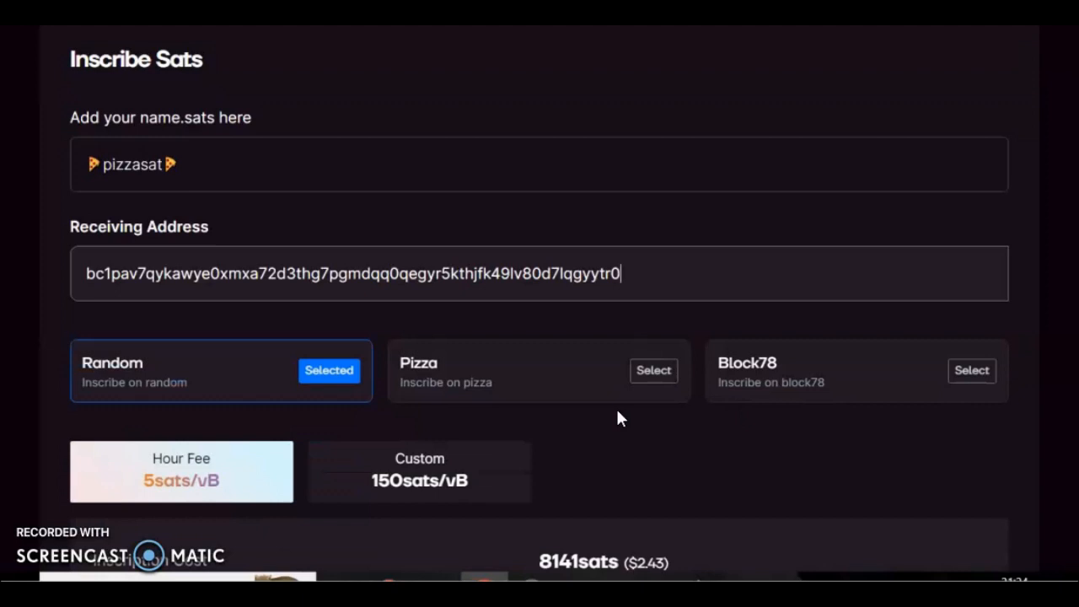
{"action": "mouse_move", "coordinate": [303, 388]}
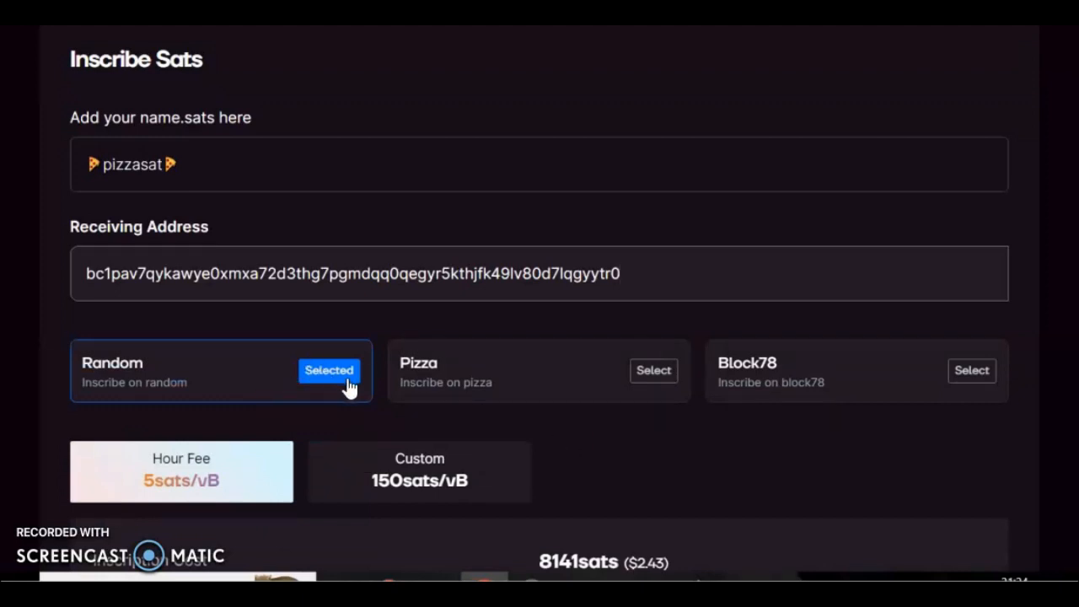
{"action": "mouse_move", "coordinate": [832, 396]}
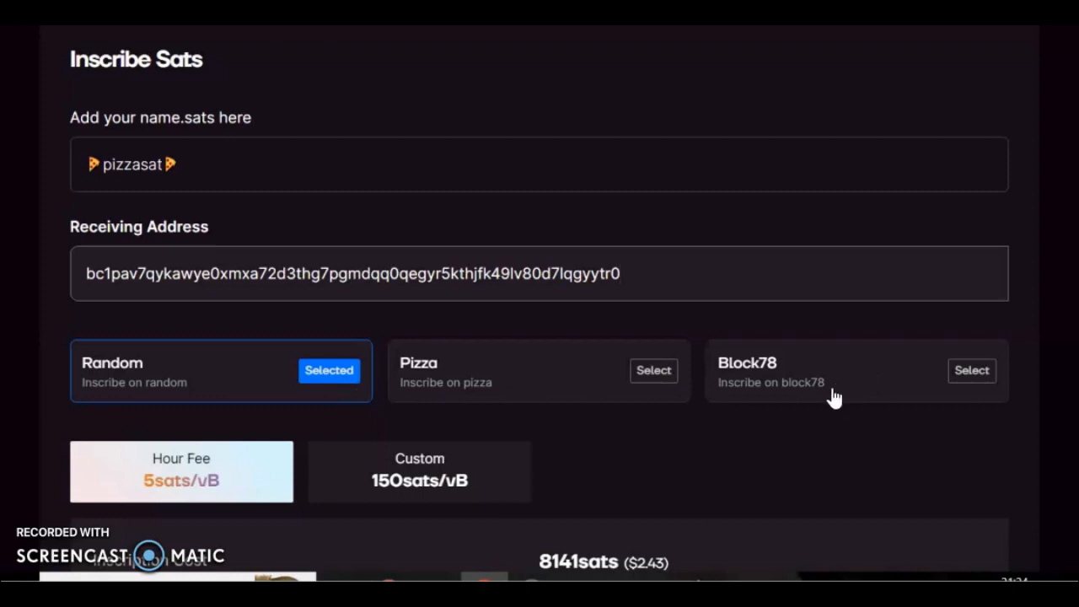
{"action": "left_click", "coordinate": [654, 371]}
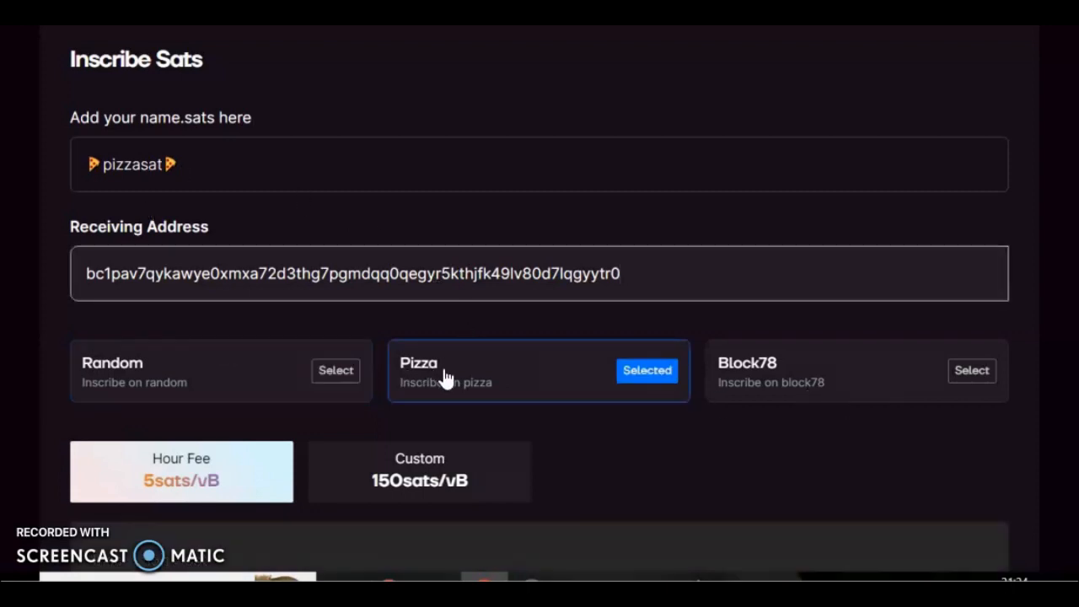
{"action": "scroll", "scroll_direction": "down", "scroll_amount": 3}
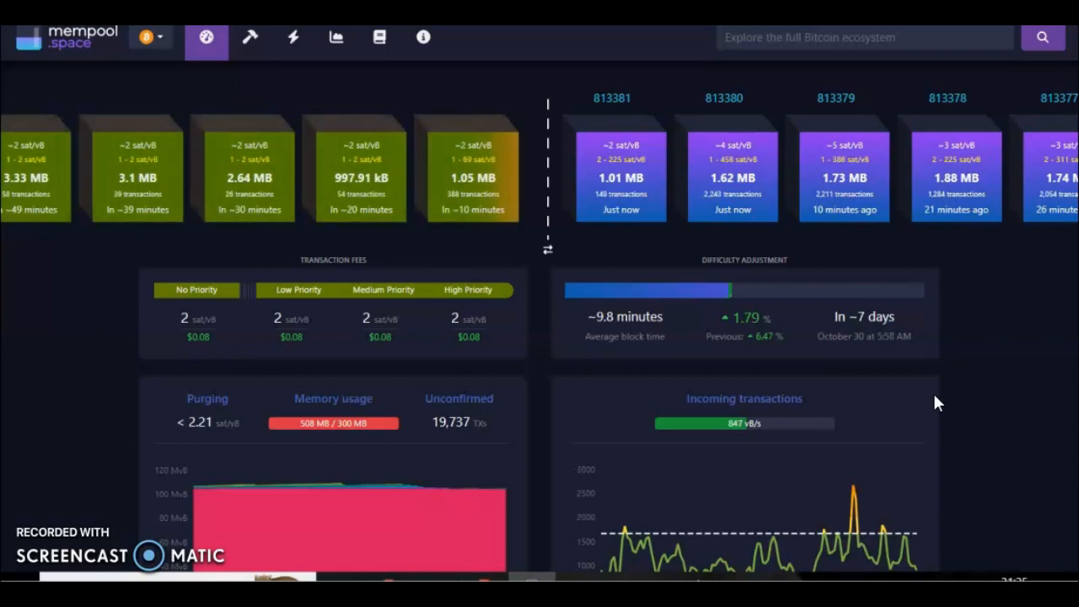
{"action": "mouse_move", "coordinate": [599, 205]}
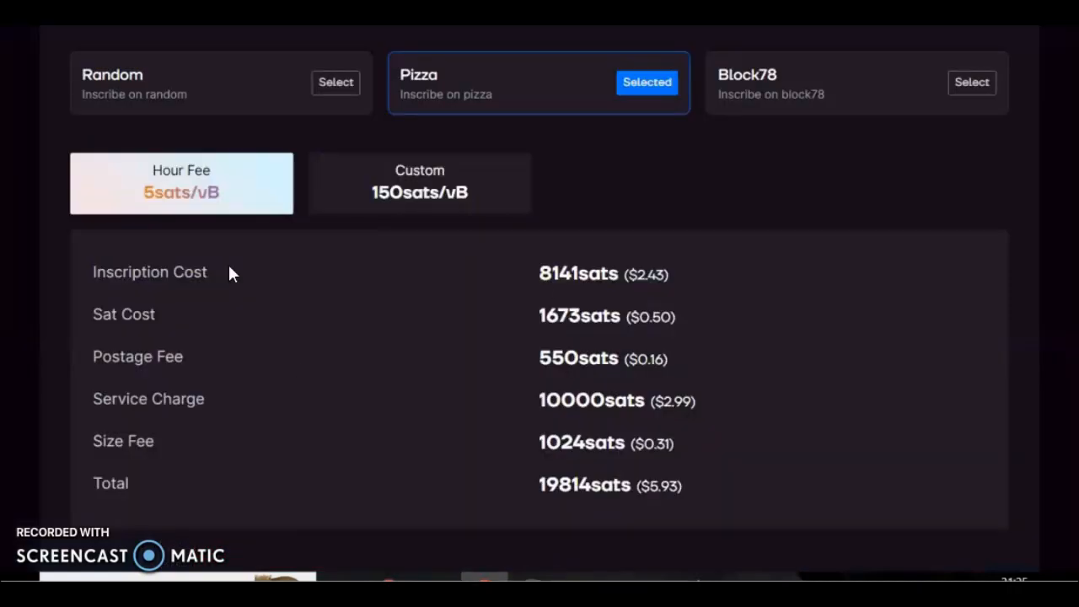
Choose the custom fee option with a preferred rate of 5 sats/vB
{"action": "left_click", "coordinate": [418, 182]}
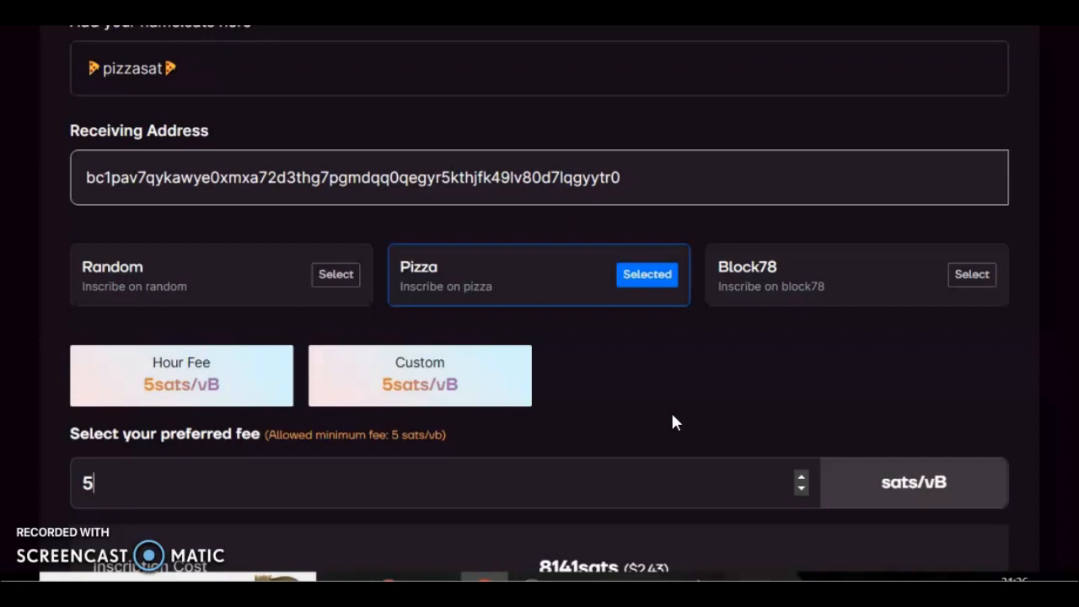
{"action": "mouse_move", "coordinate": [839, 432]}
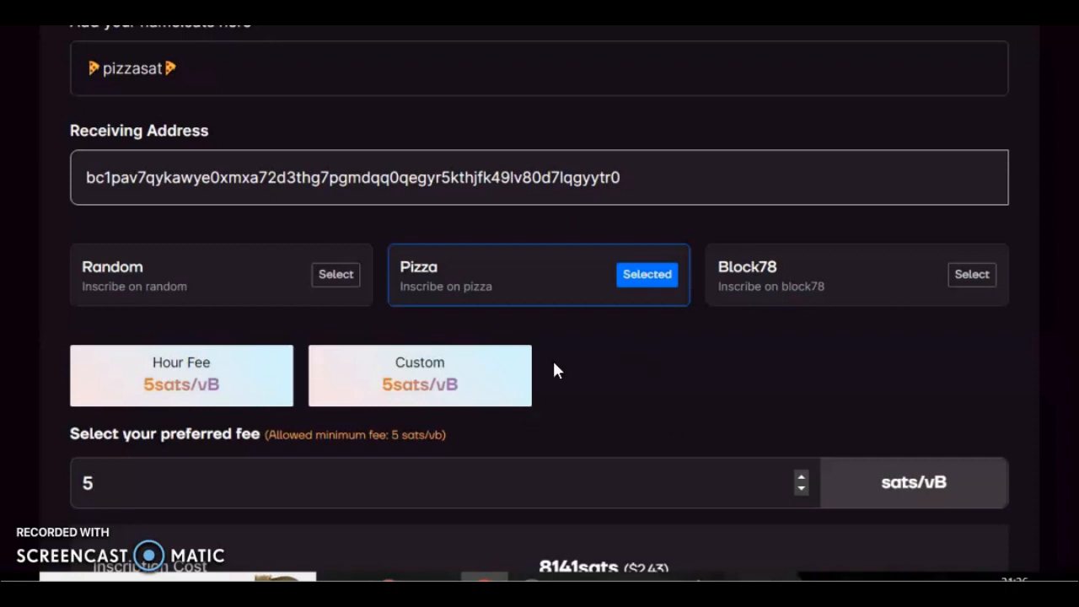
{"action": "mouse_move", "coordinate": [623, 349]}
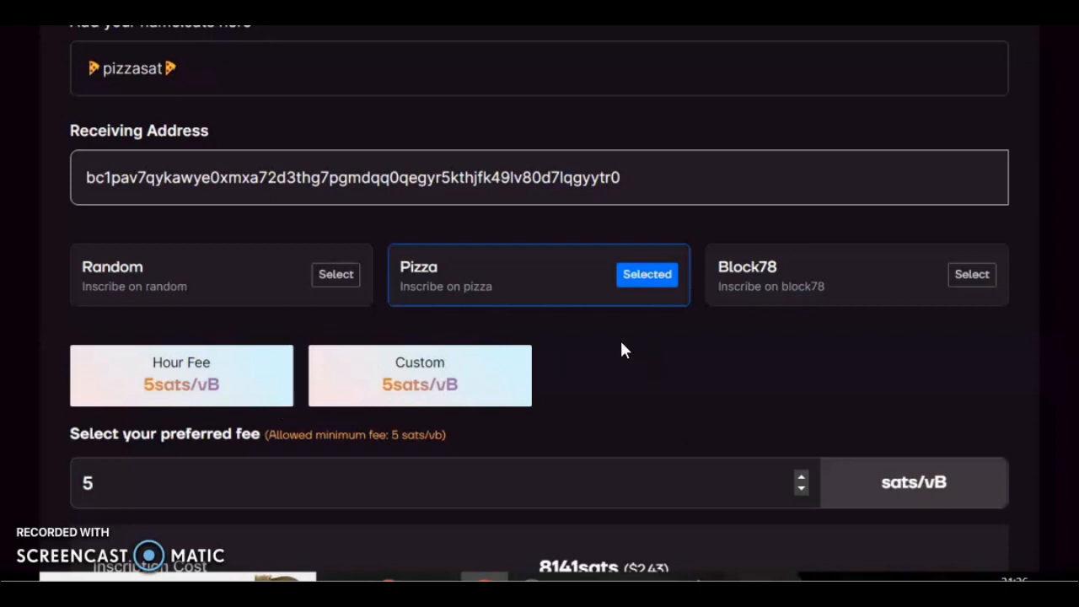
{"action": "mouse_move", "coordinate": [846, 507]}
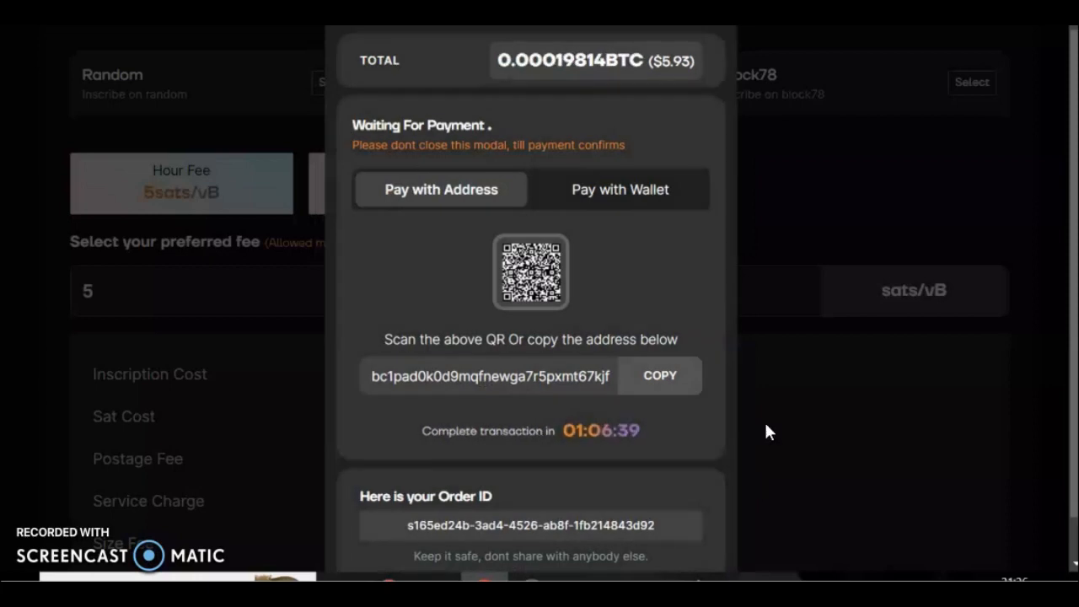
Copy the order's 0.00019814 BTC payment address from the Pay with Address panel
{"action": "scroll", "scroll_direction": "up", "scroll_amount": 3}
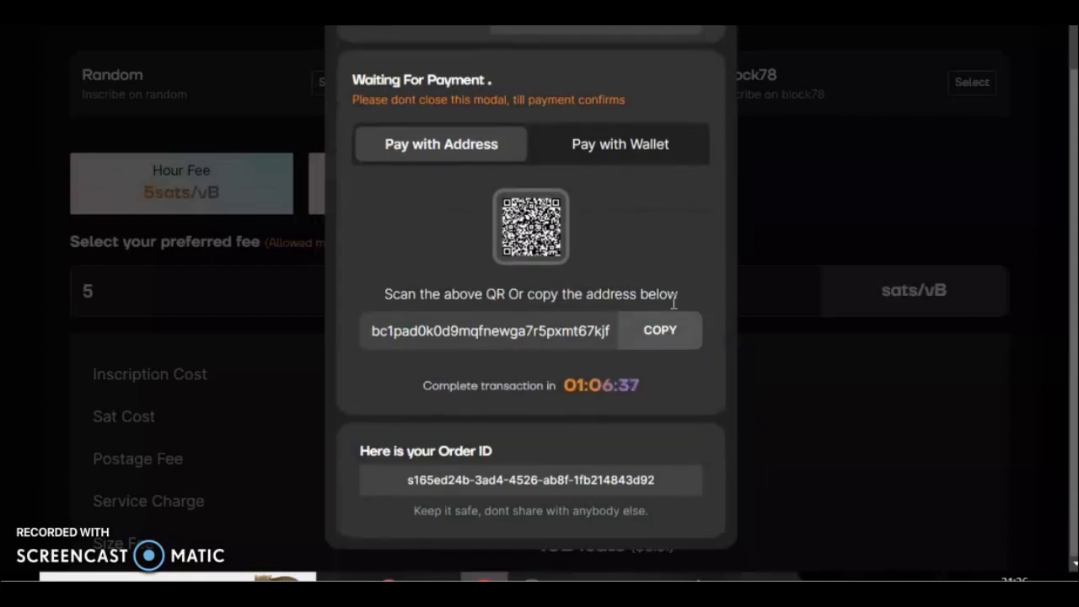
{"action": "mouse_move", "coordinate": [617, 148]}
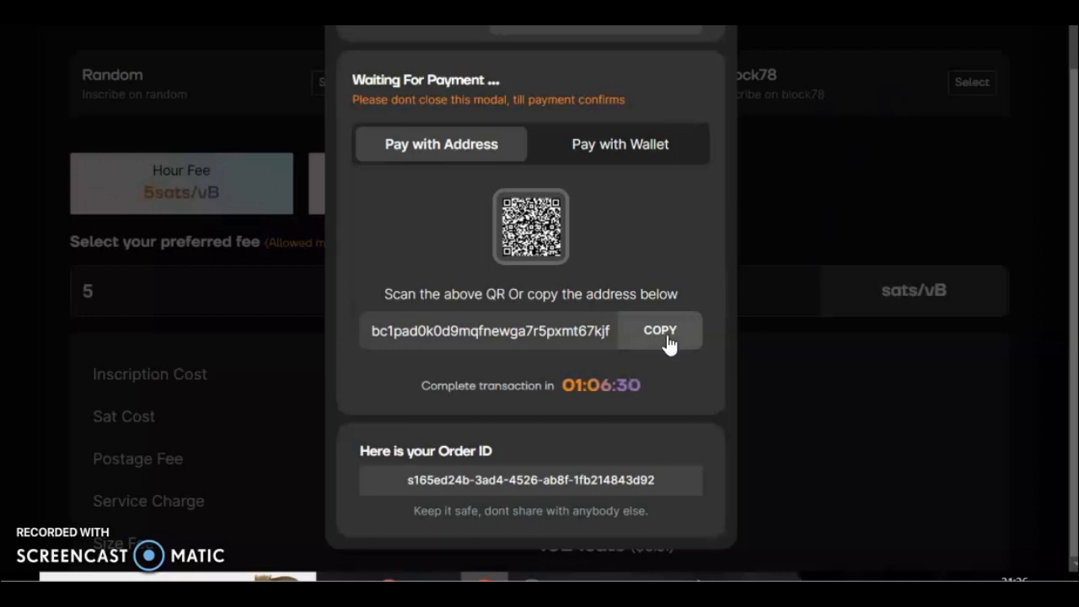
{"action": "left_click", "coordinate": [659, 328]}
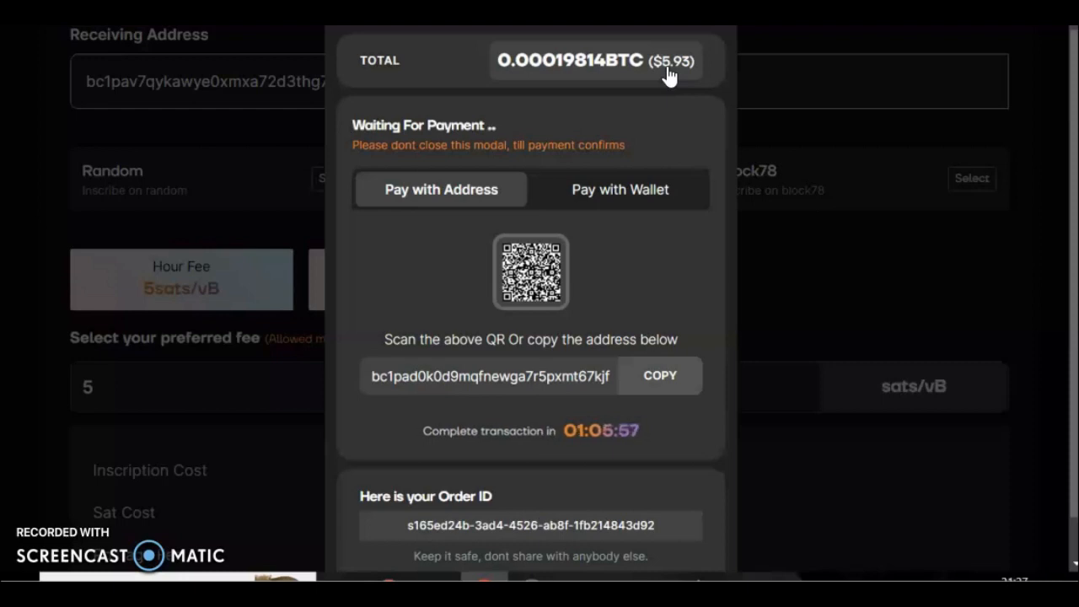
{"action": "mouse_move", "coordinate": [553, 76]}
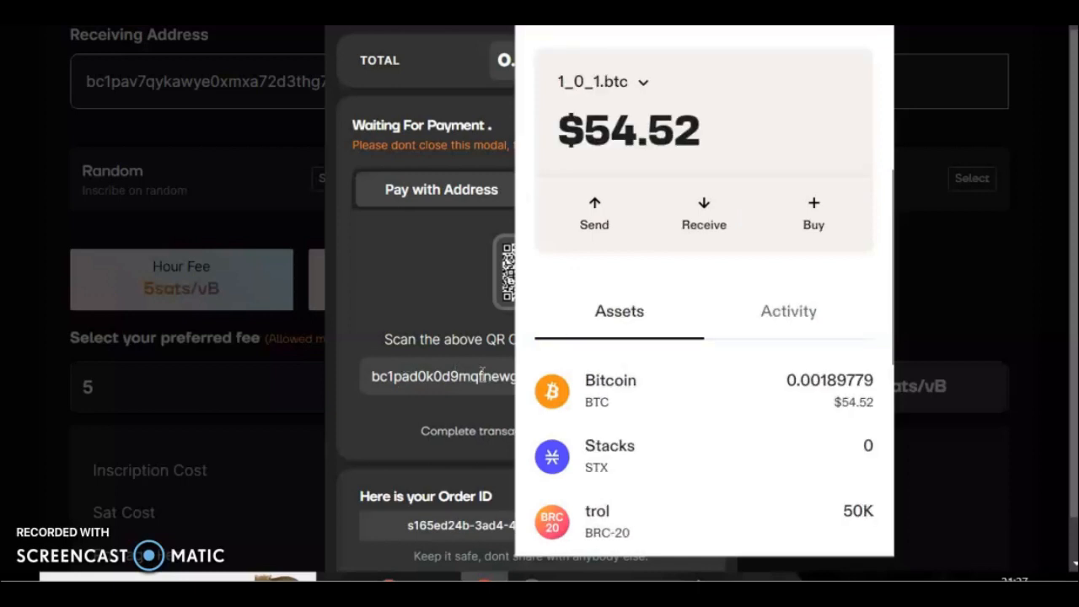
Start a wallet Send to the order's payment address for 0.00019814 BTC
{"action": "left_click", "coordinate": [594, 210]}
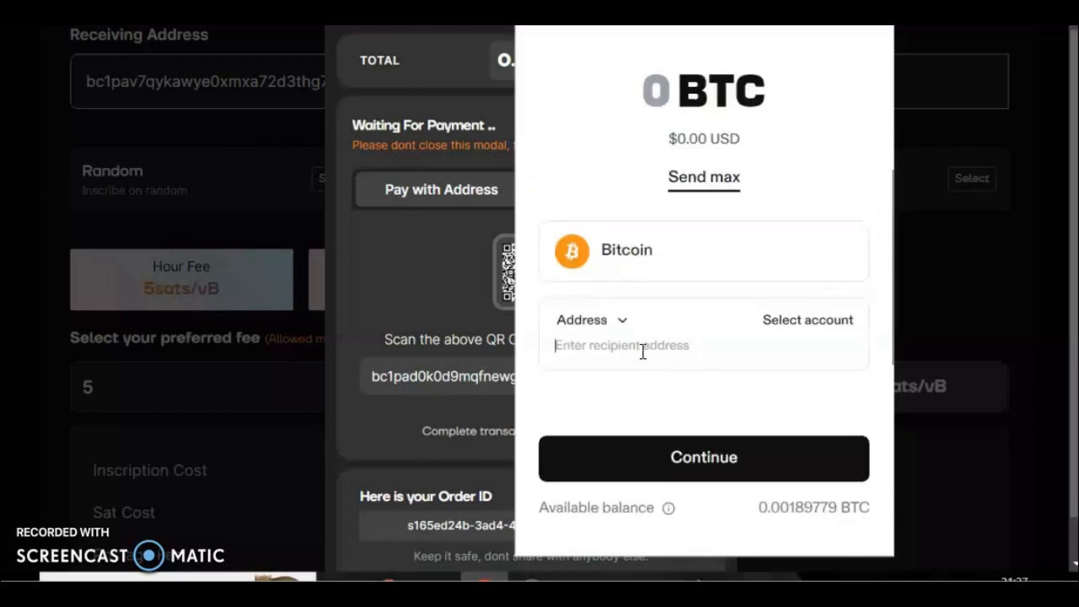
{"action": "type", "text": "ga7r5pxmt67kjf3aran98uwrcyvu0x03k46ulrsfgqs3f"}
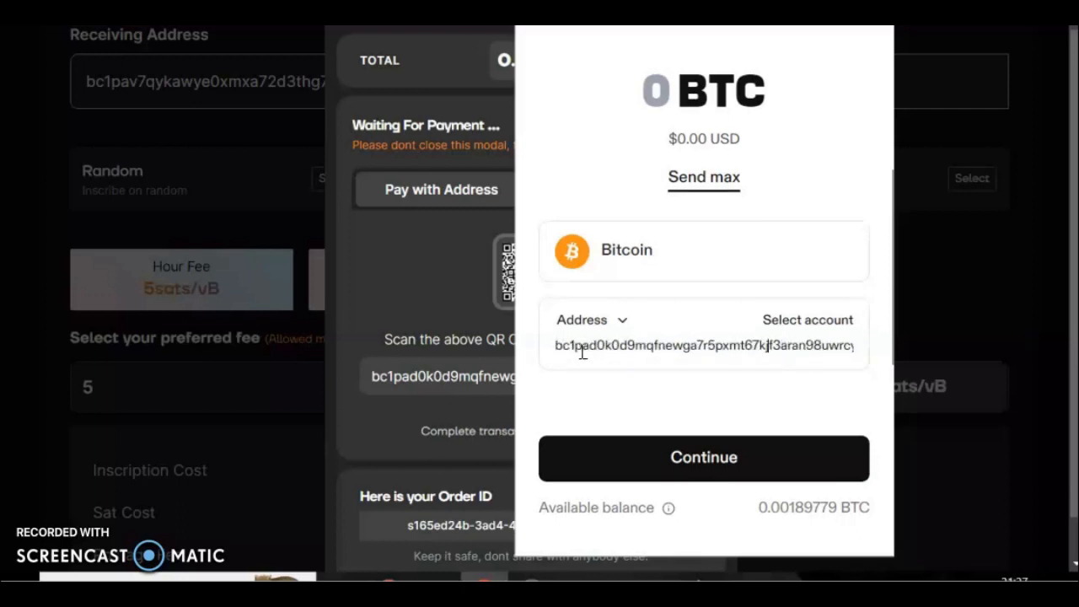
{"action": "mouse_move", "coordinate": [413, 401]}
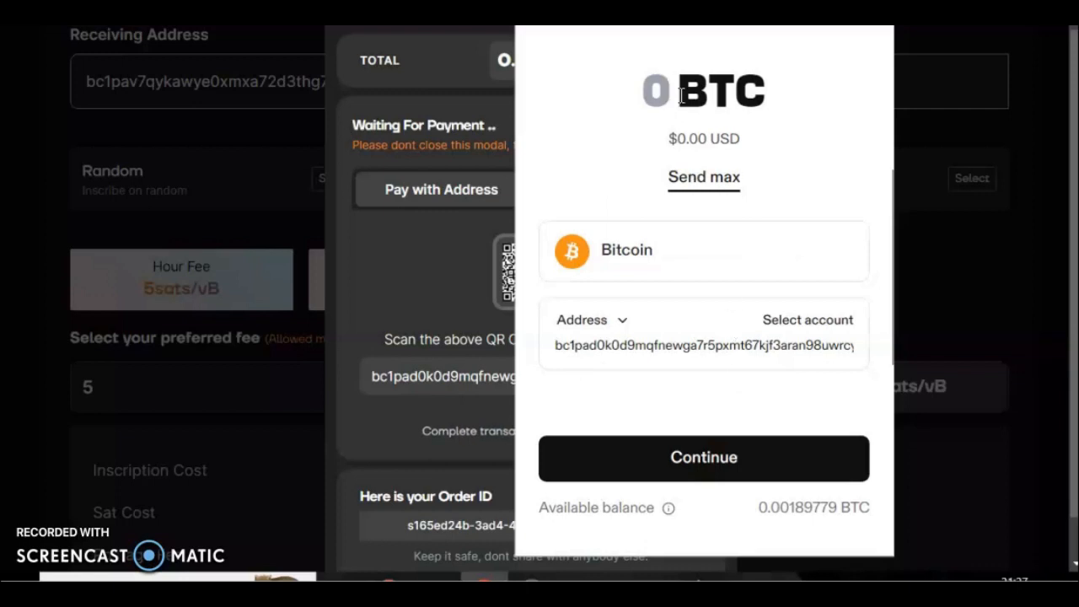
{"action": "type", "text": ".00019814"}
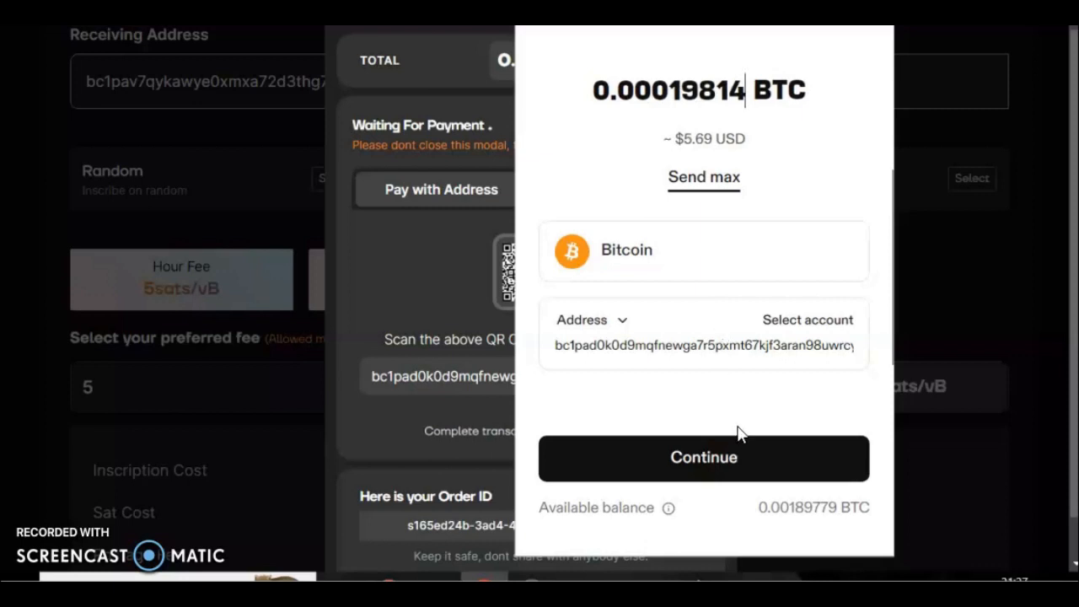
{"action": "left_click", "coordinate": [703, 457]}
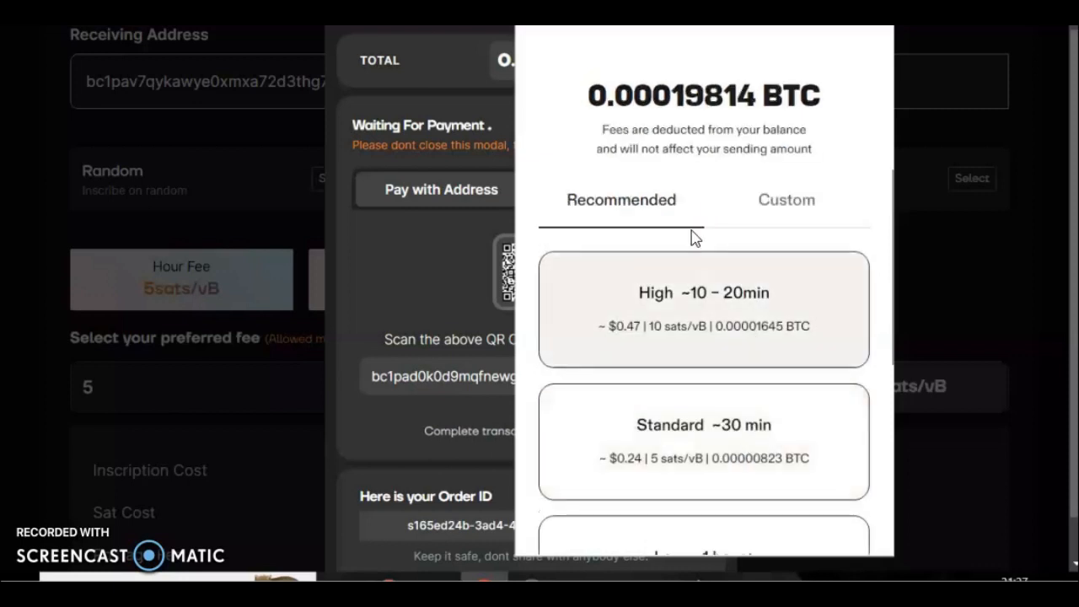
{"action": "mouse_move", "coordinate": [785, 199]}
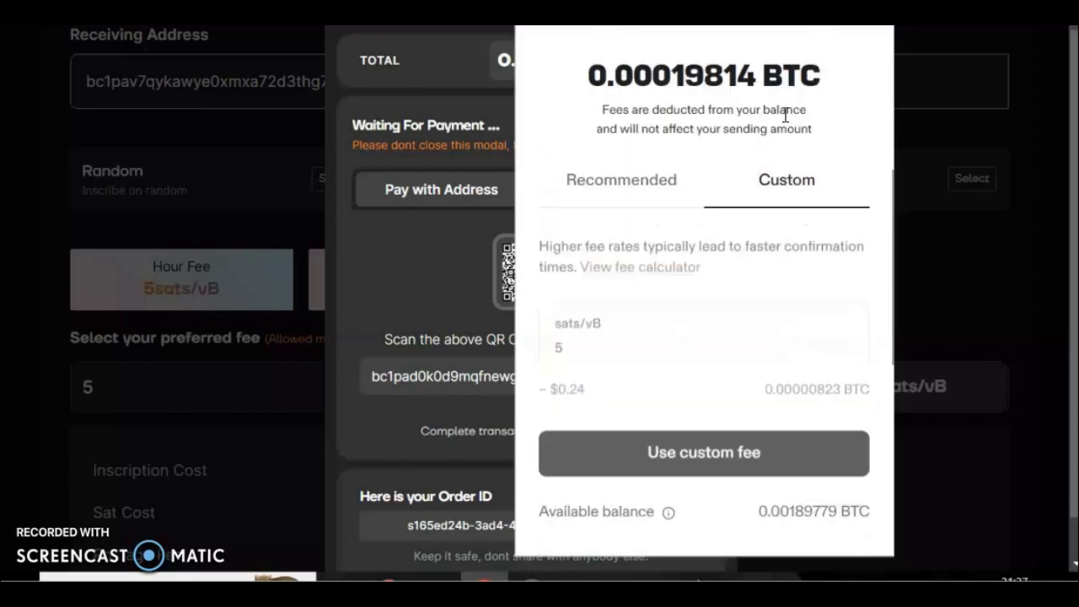
Apply a custom 5 sats/vB fee and confirm to broadcast the payment
{"action": "left_click", "coordinate": [703, 451]}
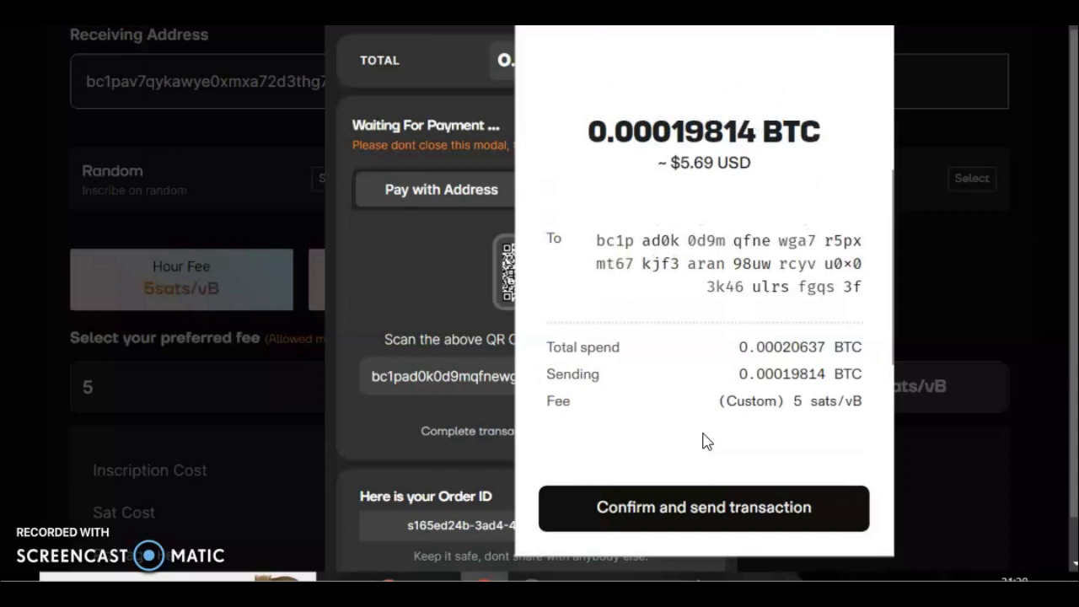
{"action": "left_click", "coordinate": [703, 507]}
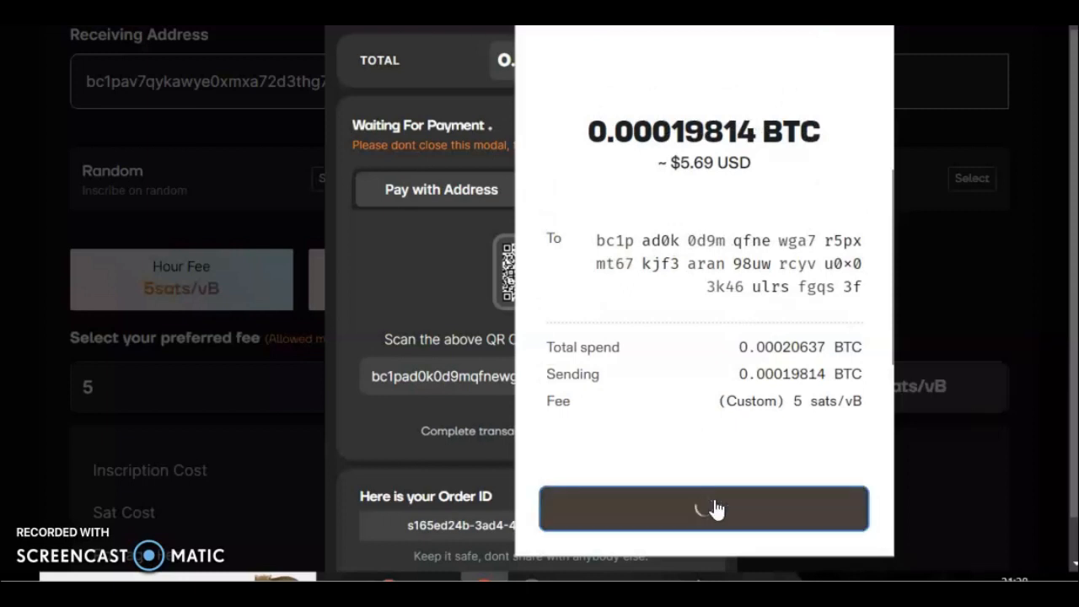
{"action": "left_click", "coordinate": [701, 509]}
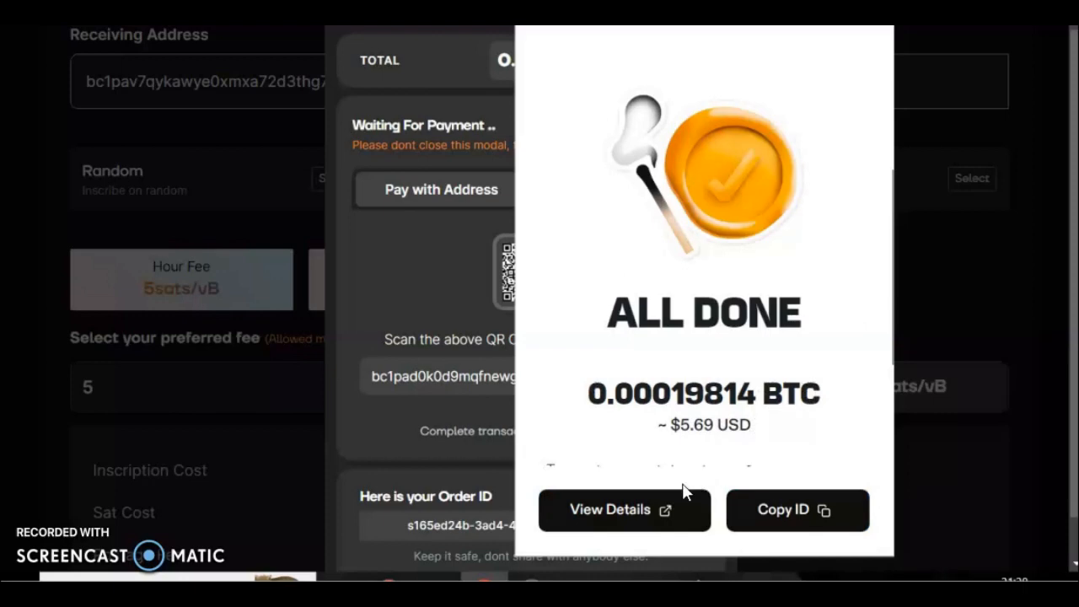
View the sent transaction's details on mempool.space from the All Done screen
{"action": "left_click", "coordinate": [624, 509]}
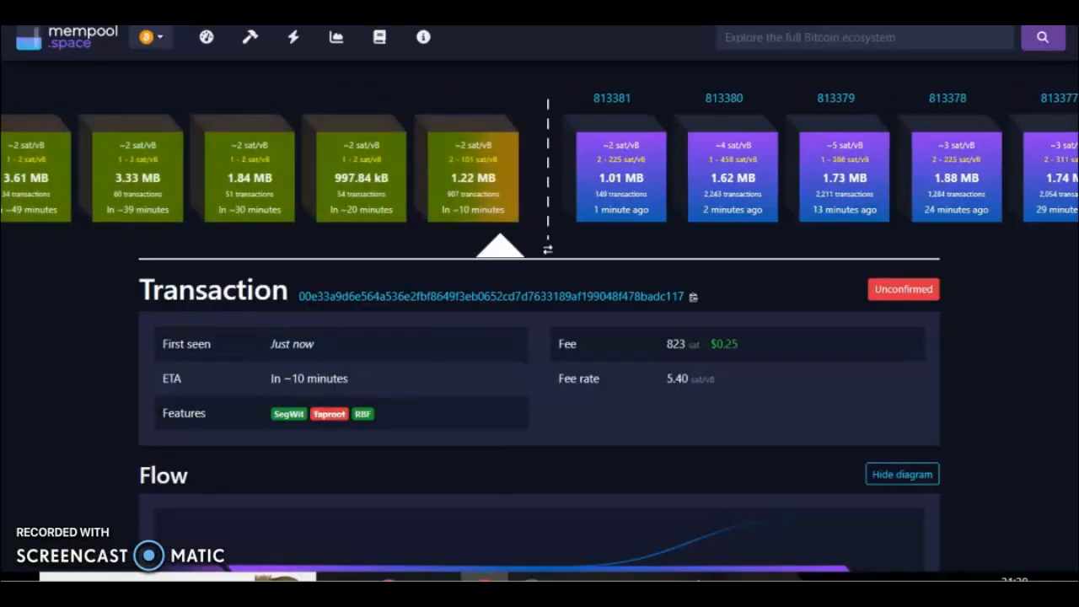
{"action": "mouse_move", "coordinate": [481, 158]}
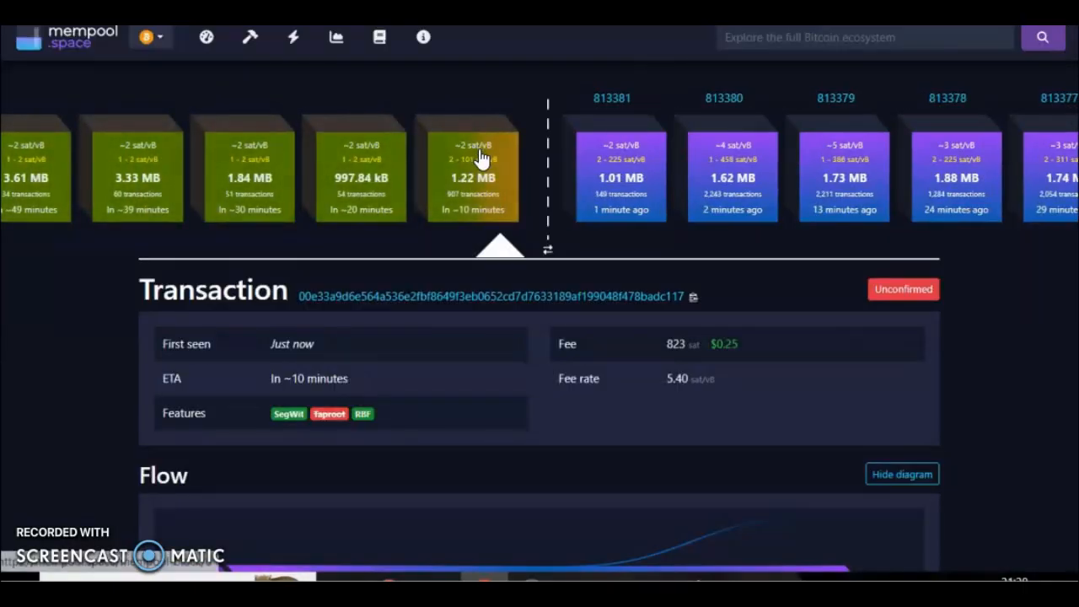
{"action": "mouse_move", "coordinate": [495, 251]}
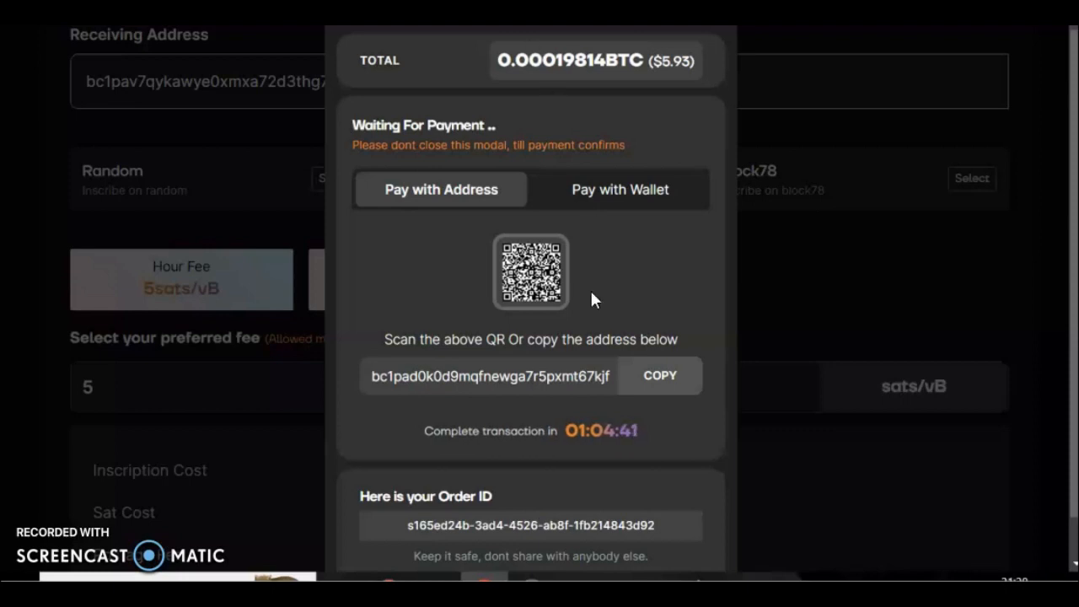
{"action": "mouse_move", "coordinate": [655, 211]}
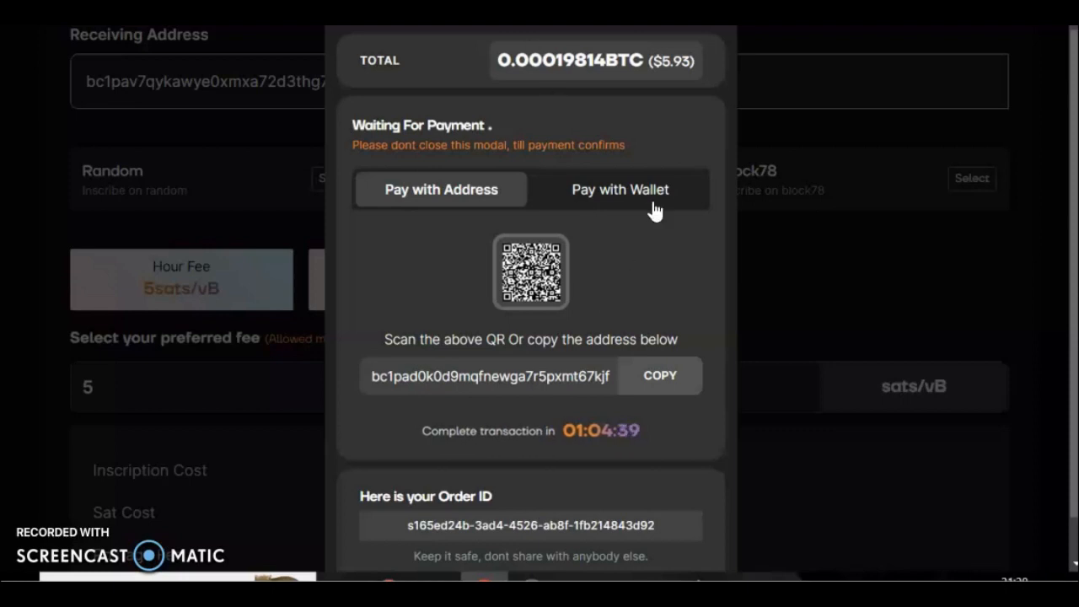
{"action": "mouse_move", "coordinate": [683, 278]}
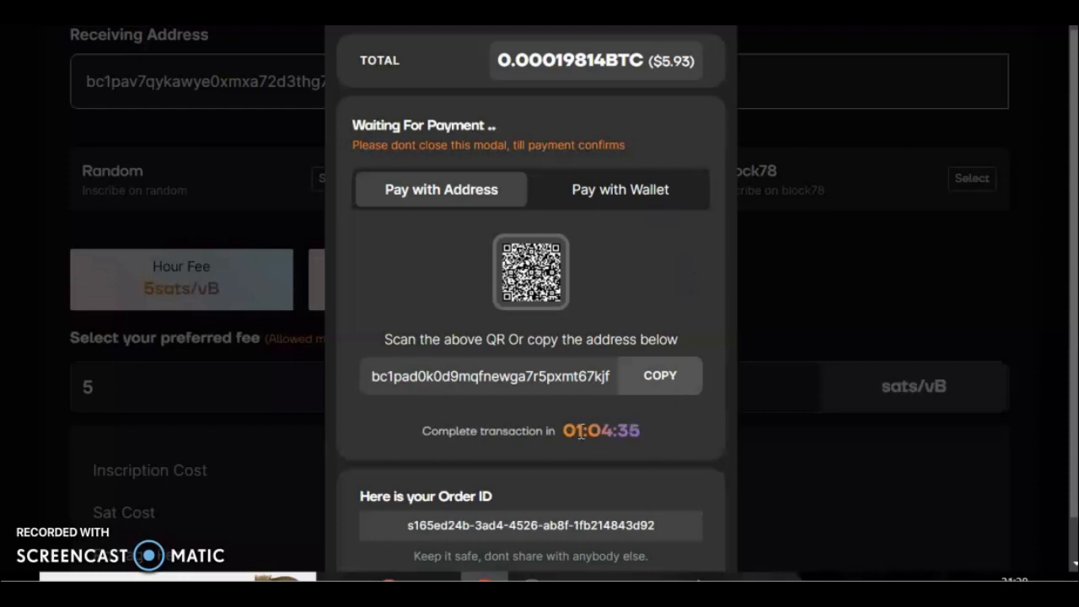
{"action": "mouse_move", "coordinate": [681, 438]}
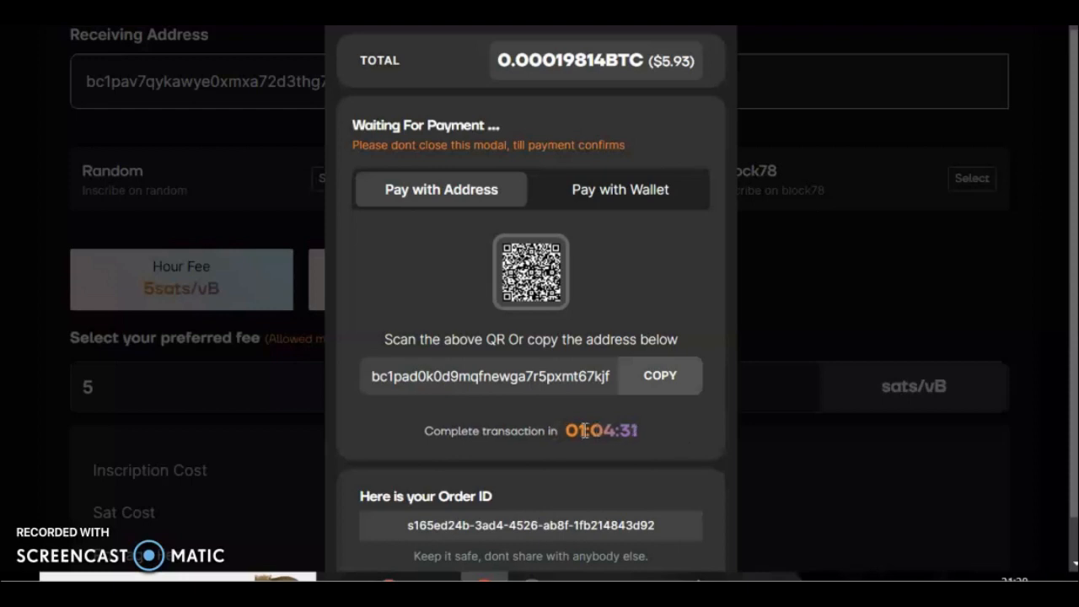
{"action": "mouse_move", "coordinate": [463, 167]}
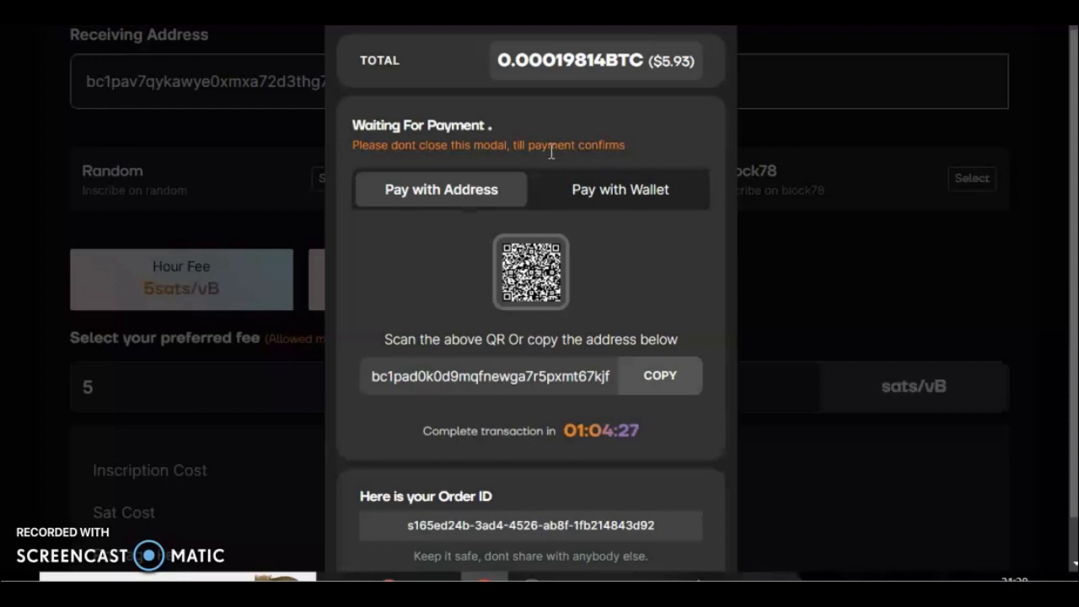
Select the order ID in the payment modal and copy it
{"action": "scroll", "scroll_direction": "down", "scroll_amount": 3}
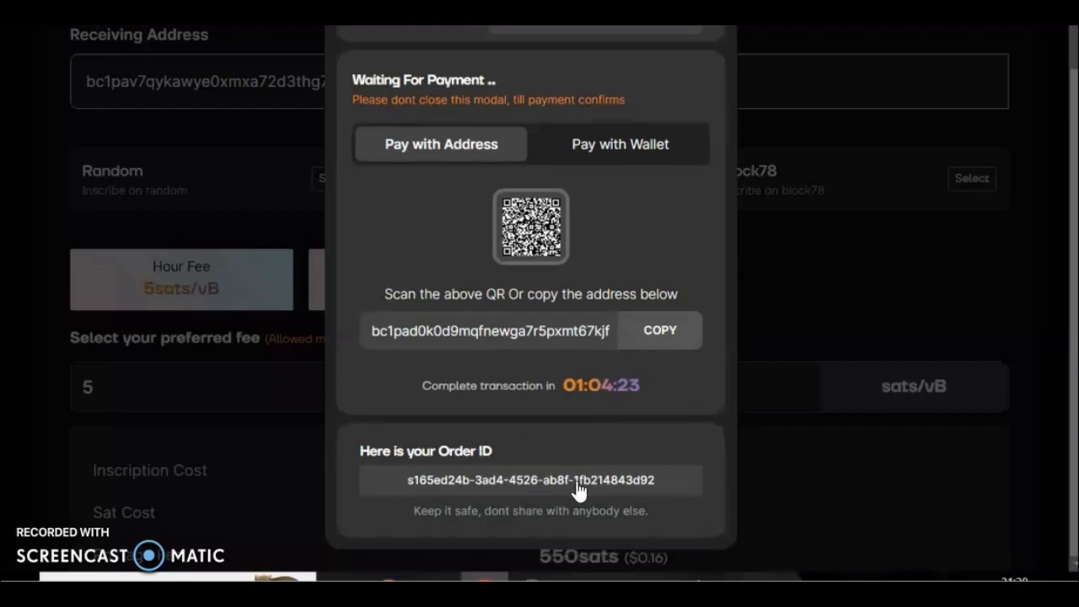
{"action": "double_click", "coordinate": [529, 479]}
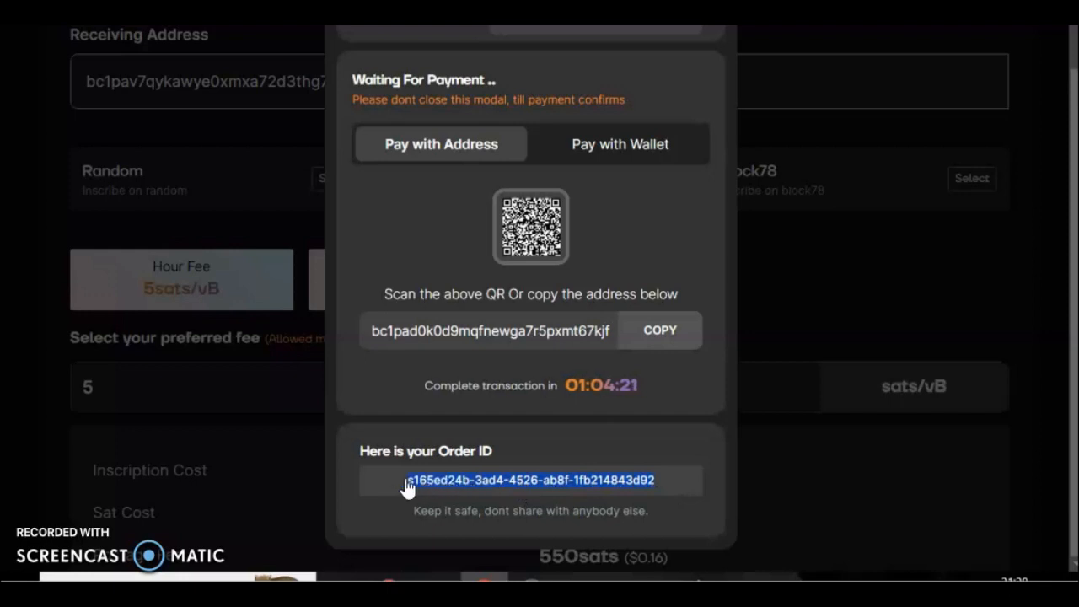
{"action": "right_click", "coordinate": [529, 479]}
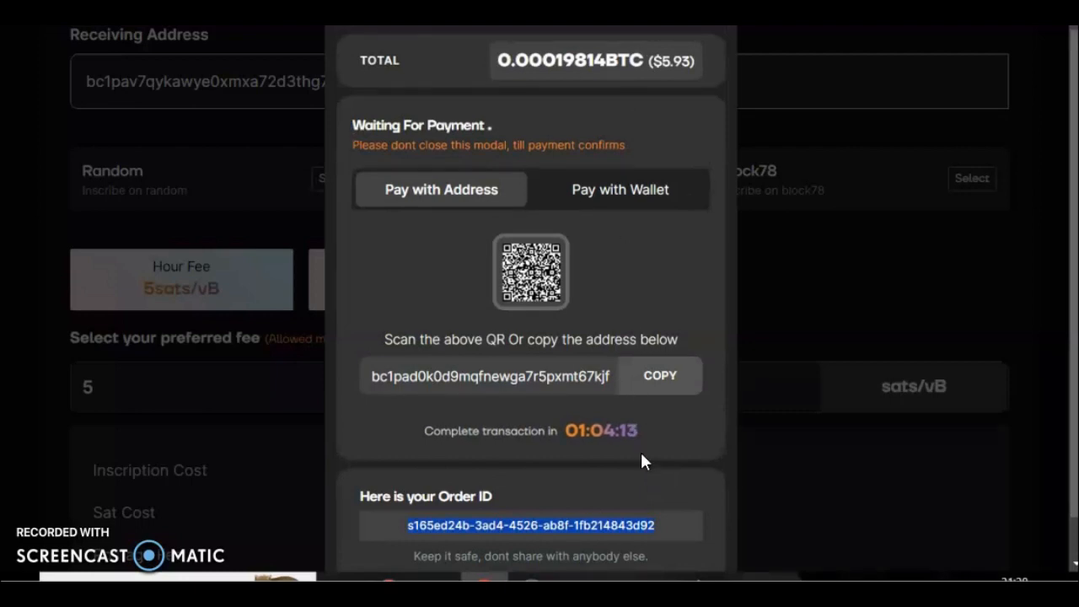
{"action": "mouse_move", "coordinate": [695, 489]}
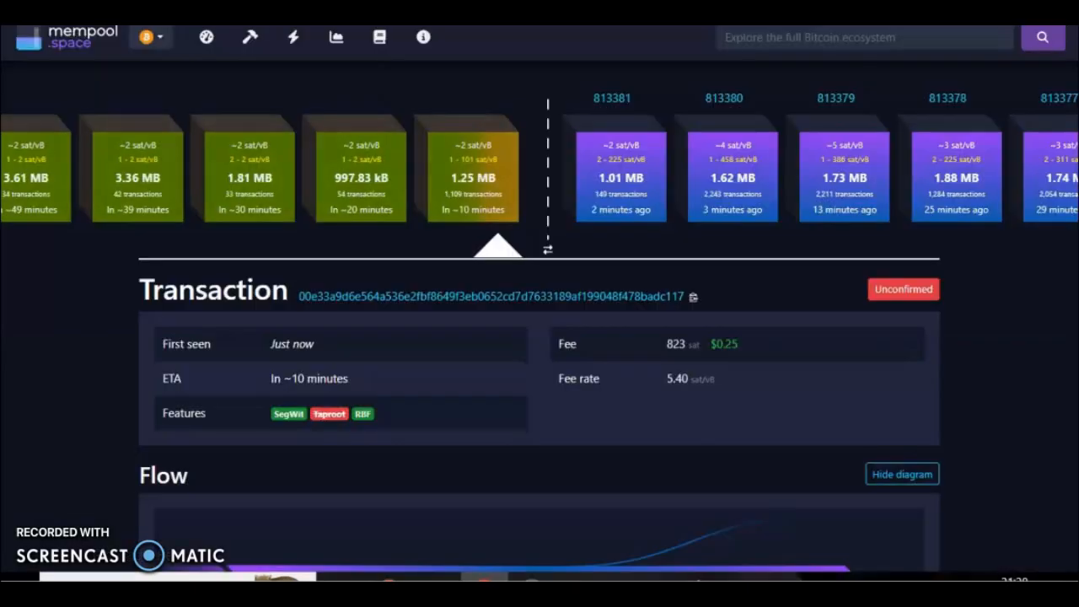
{"action": "mouse_move", "coordinate": [509, 202]}
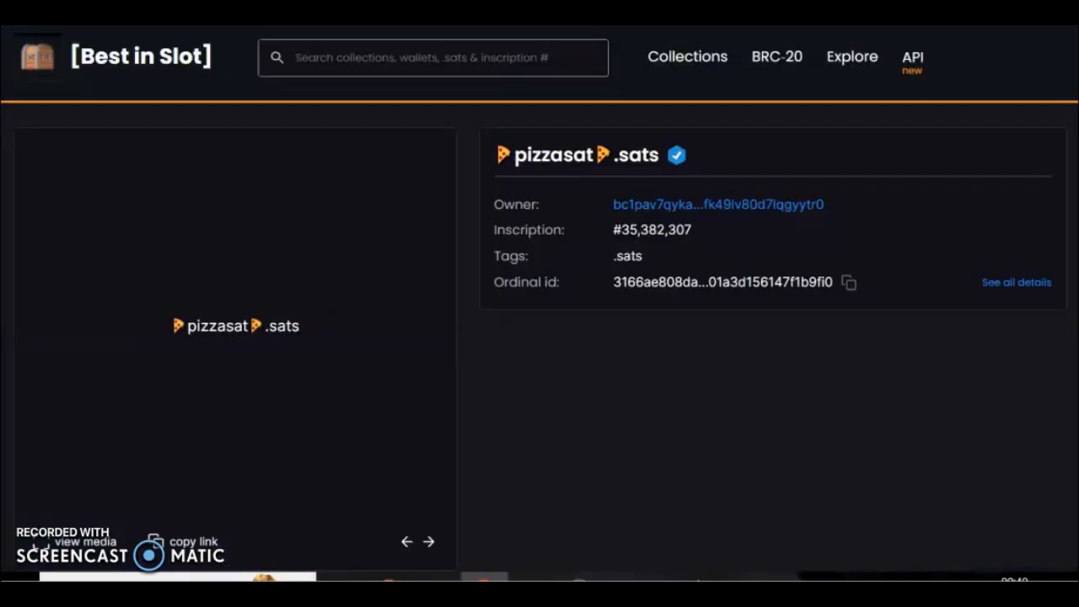
{"action": "mouse_move", "coordinate": [496, 217]}
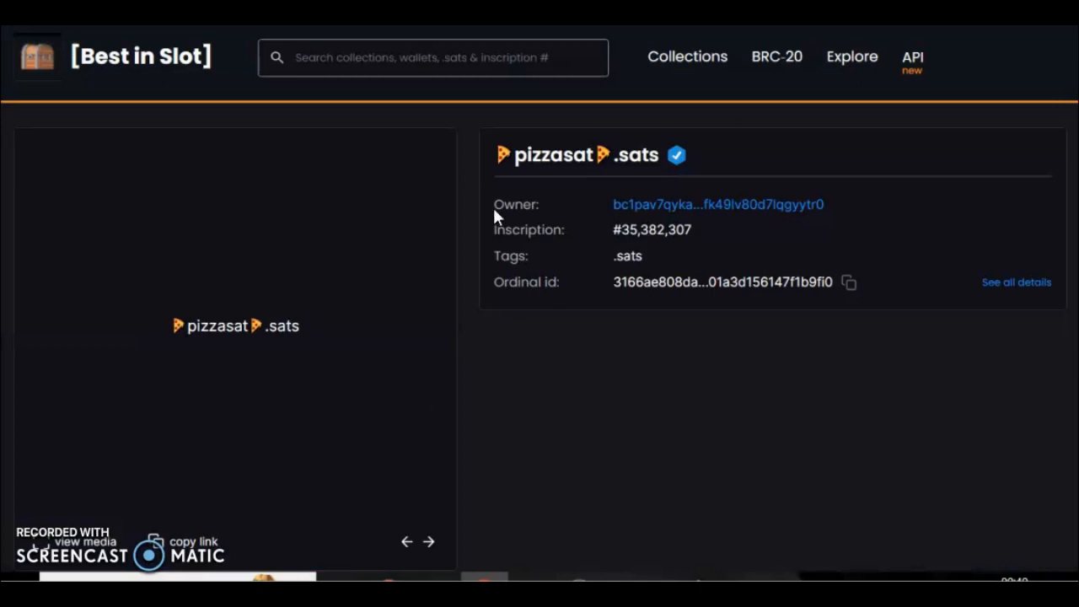
{"action": "mouse_move", "coordinate": [658, 162]}
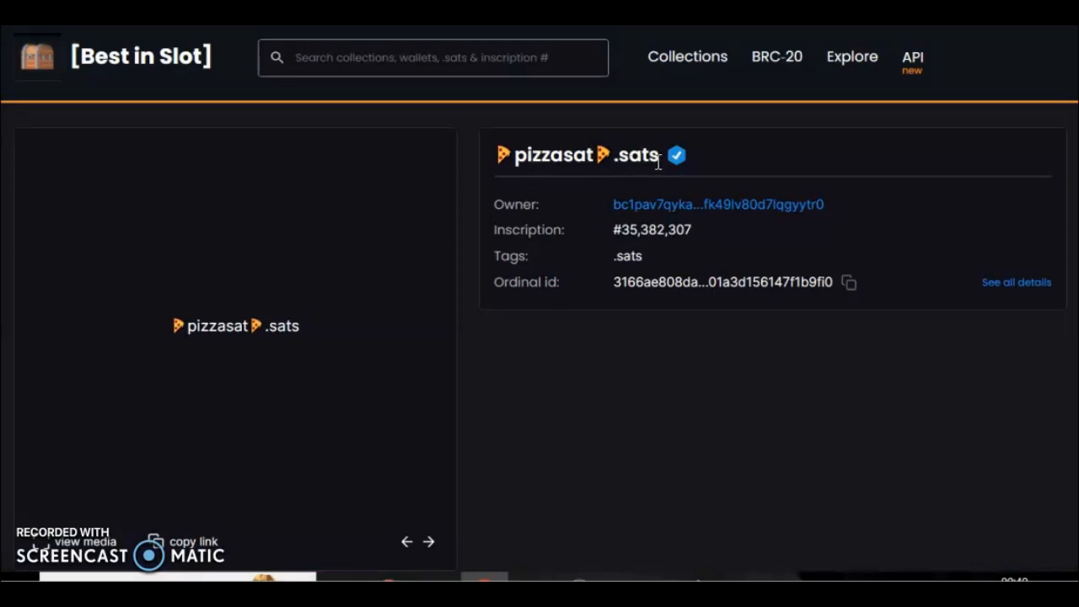
Scroll to the activity table listing the single Inscribed event for pizzasat.sats
{"action": "scroll", "scroll_direction": "down", "scroll_amount": 3}
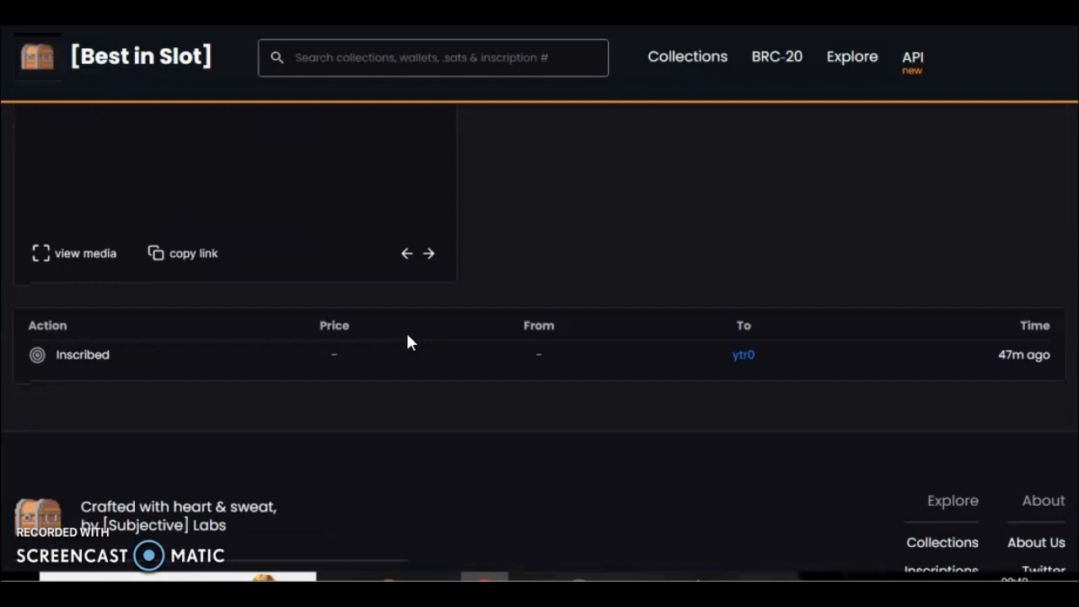
View the address's 36 owned inscriptions and open pizzasat.sats inscription #35,382,307's details
{"action": "left_click", "coordinate": [742, 354]}
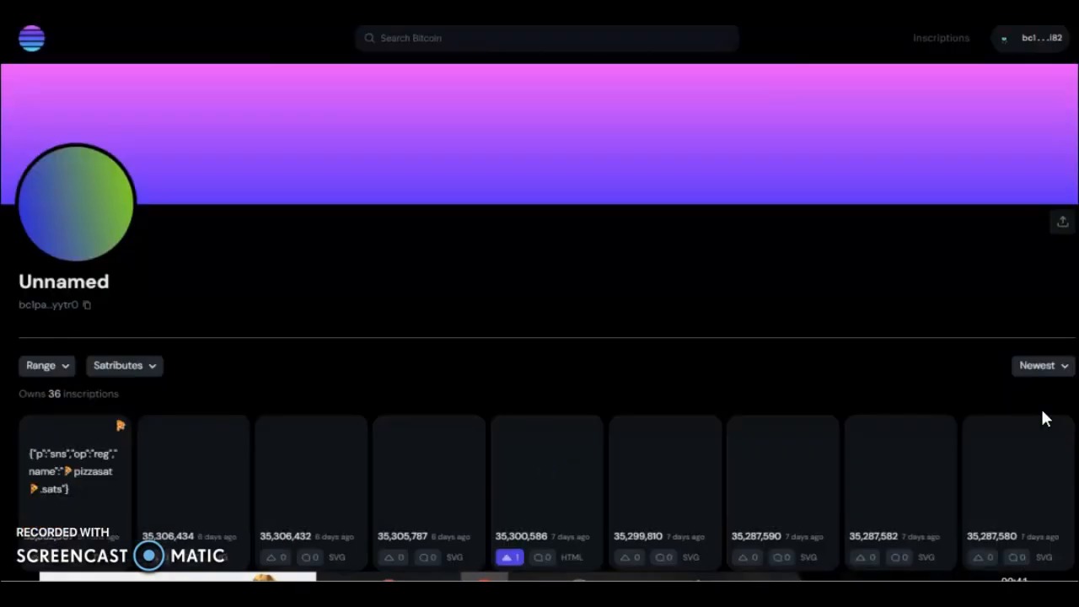
{"action": "mouse_move", "coordinate": [303, 361]}
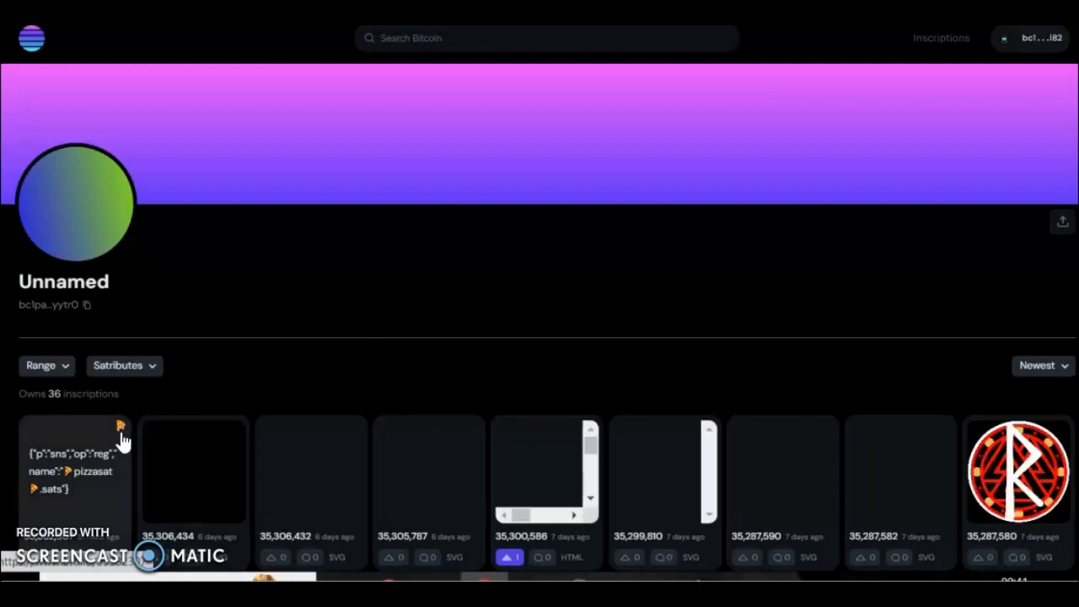
{"action": "left_click", "coordinate": [75, 471]}
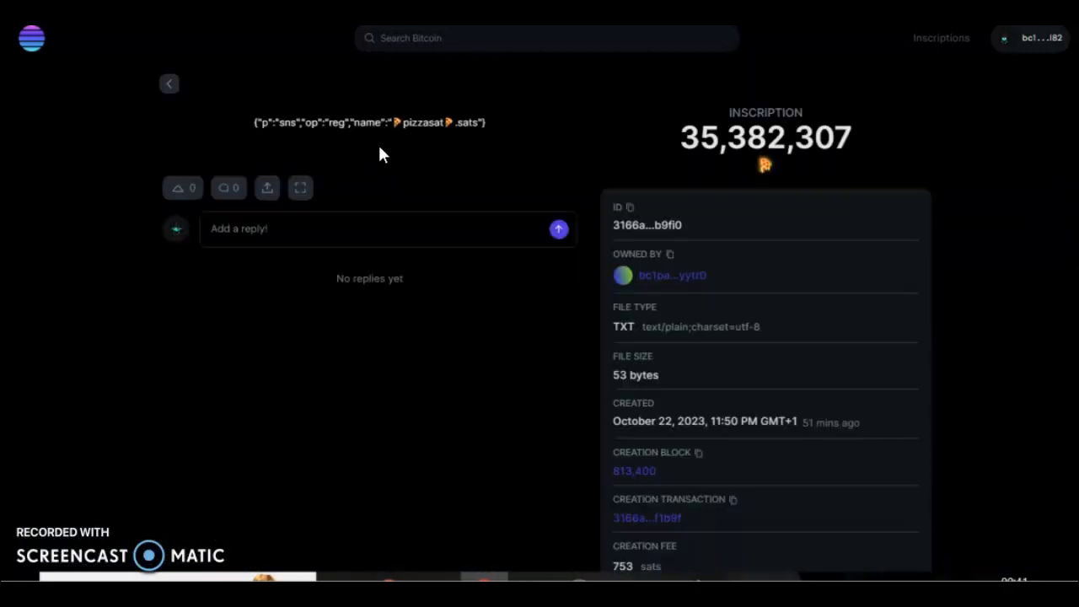
{"action": "mouse_move", "coordinate": [476, 151]}
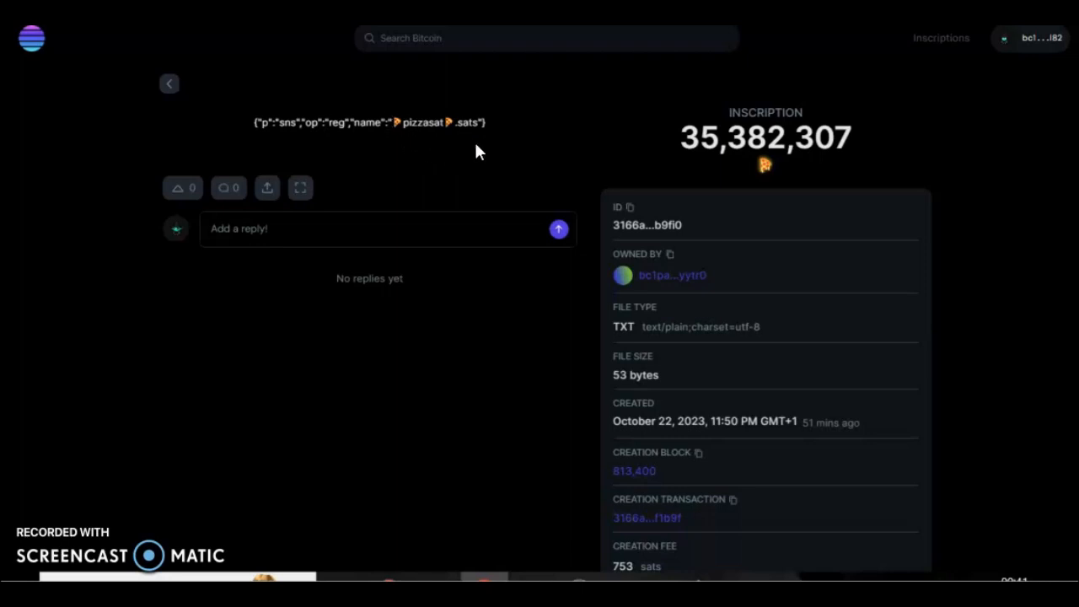
{"action": "mouse_move", "coordinate": [593, 239]}
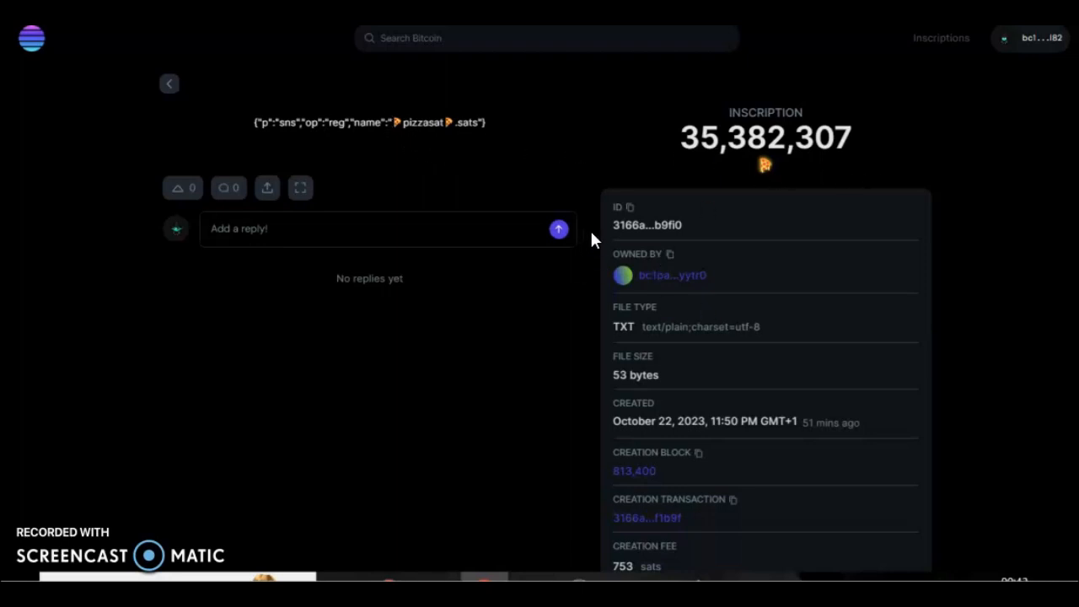
{"action": "mouse_move", "coordinate": [750, 155]}
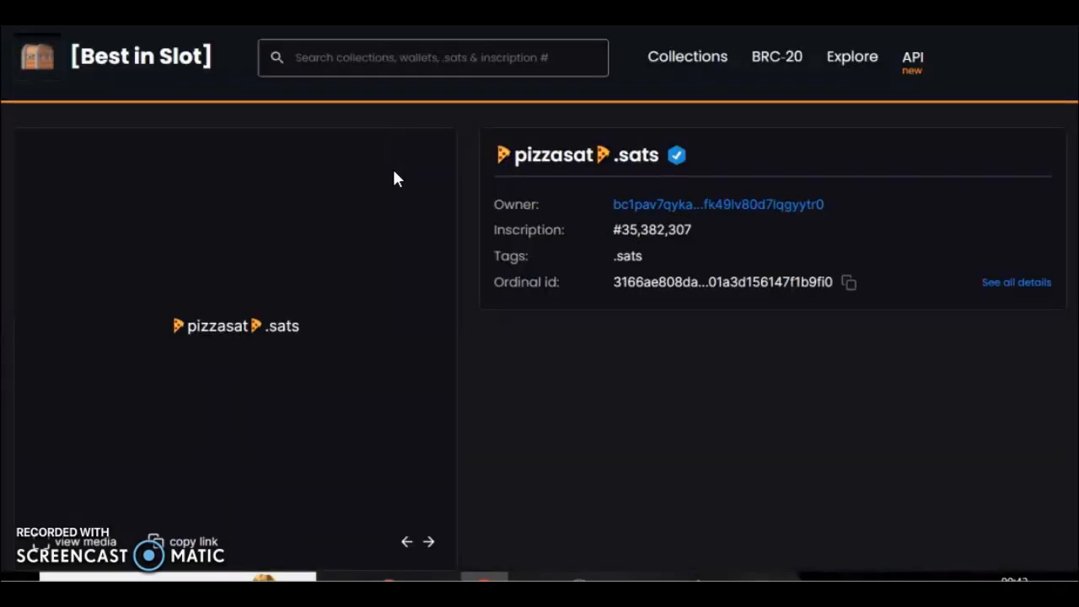
{"action": "mouse_move", "coordinate": [657, 349]}
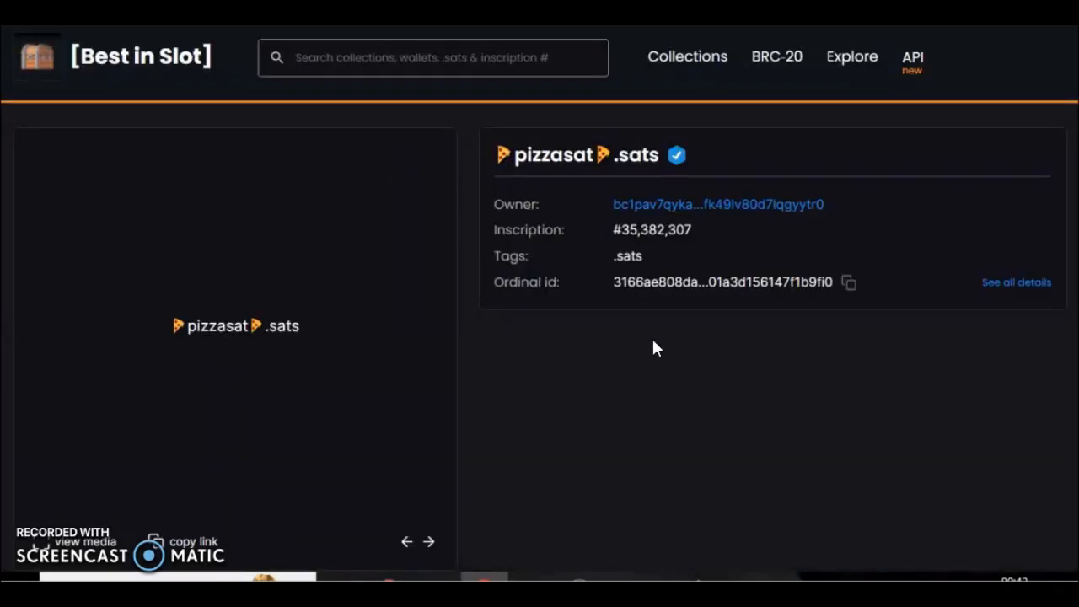
{"action": "mouse_move", "coordinate": [608, 256]}
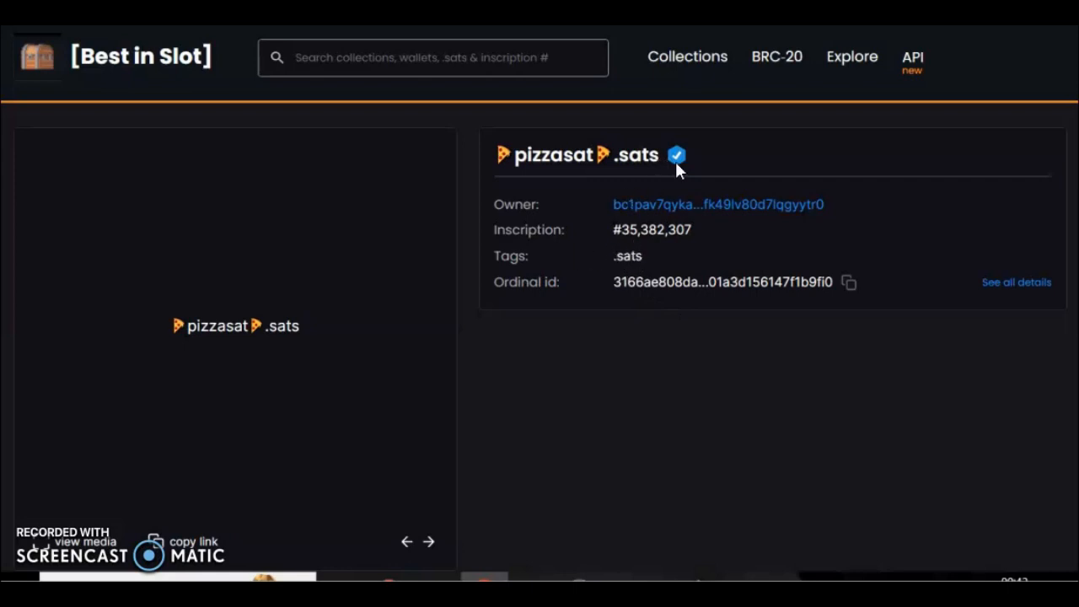
{"action": "mouse_move", "coordinate": [263, 177]}
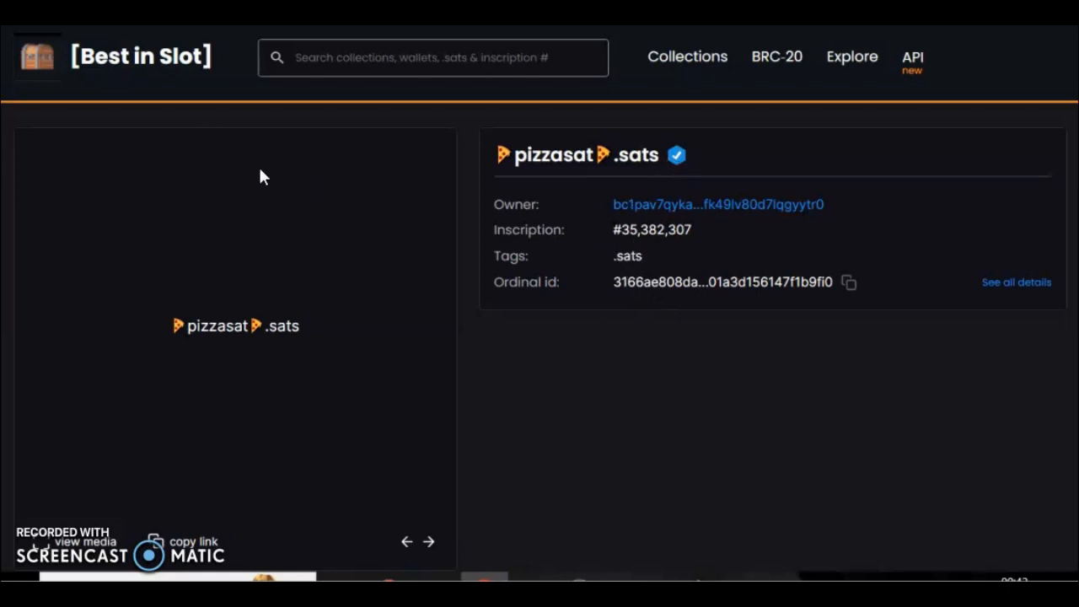
{"action": "mouse_move", "coordinate": [590, 280]}
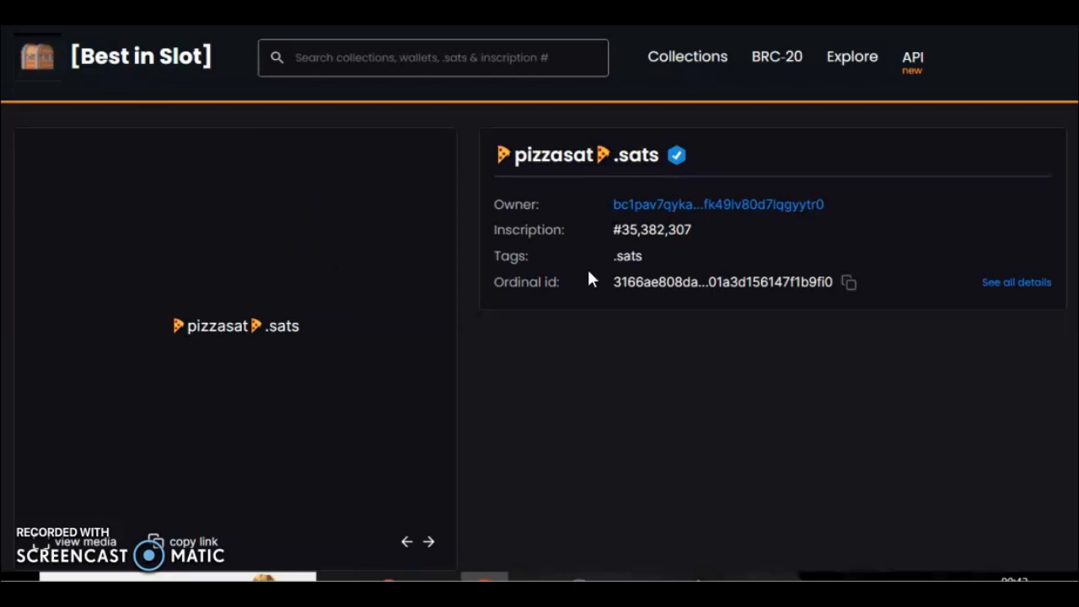
{"action": "mouse_move", "coordinate": [701, 290]}
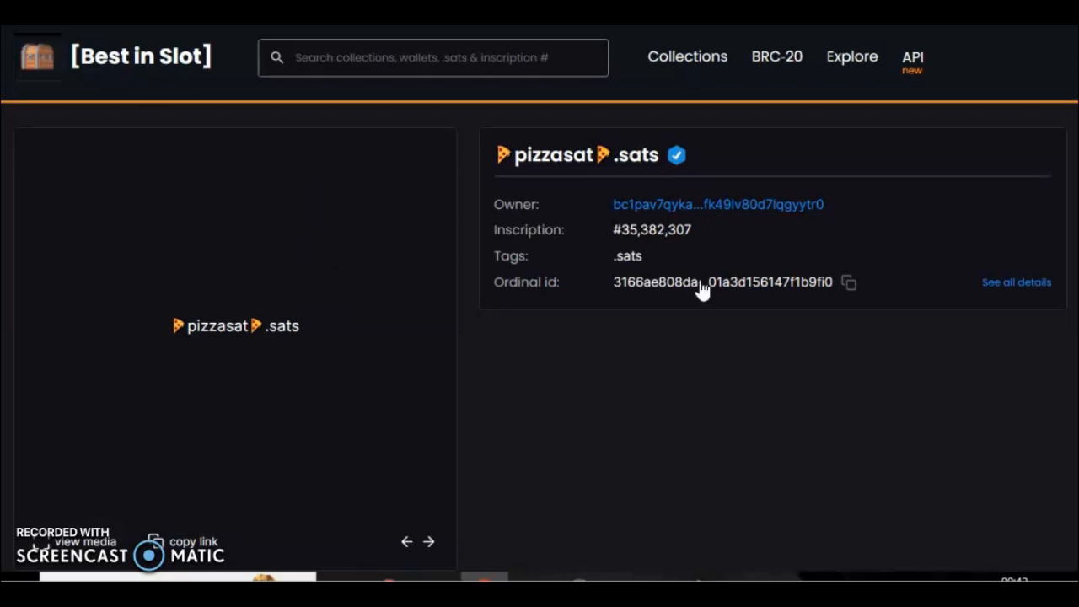
{"action": "mouse_move", "coordinate": [641, 452]}
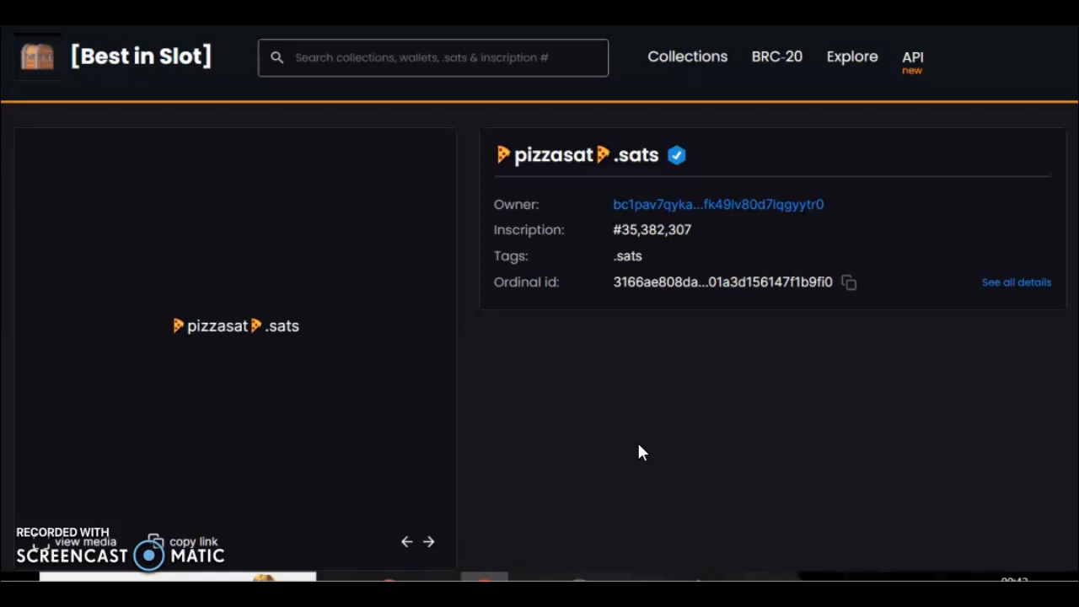